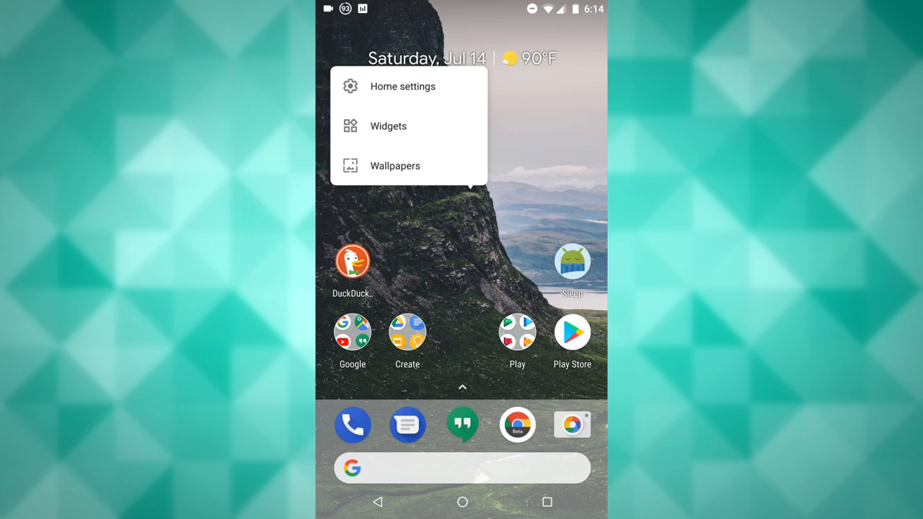
# - Enter the launcher's home settings and its Theme section
pyautogui.click(402, 87)
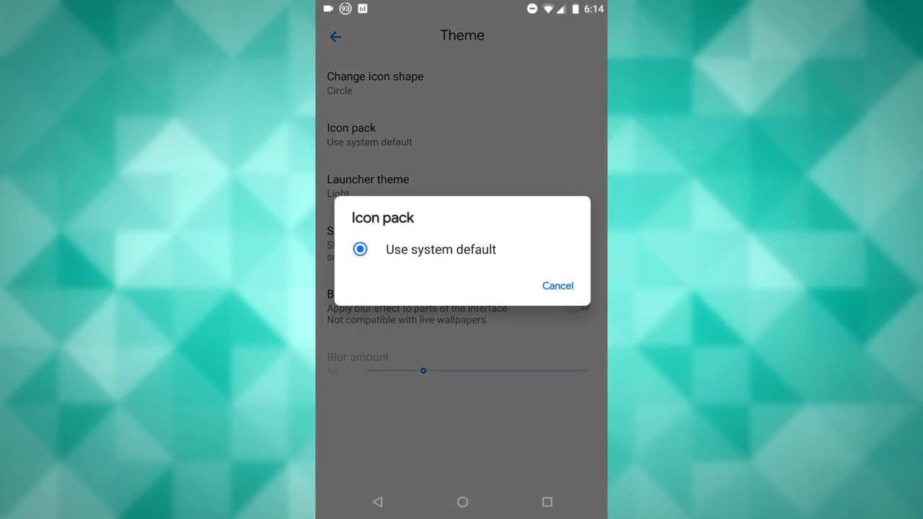
# - Keep the system default icon pack and set the launcher theme to Auto
pyautogui.click(558, 286)
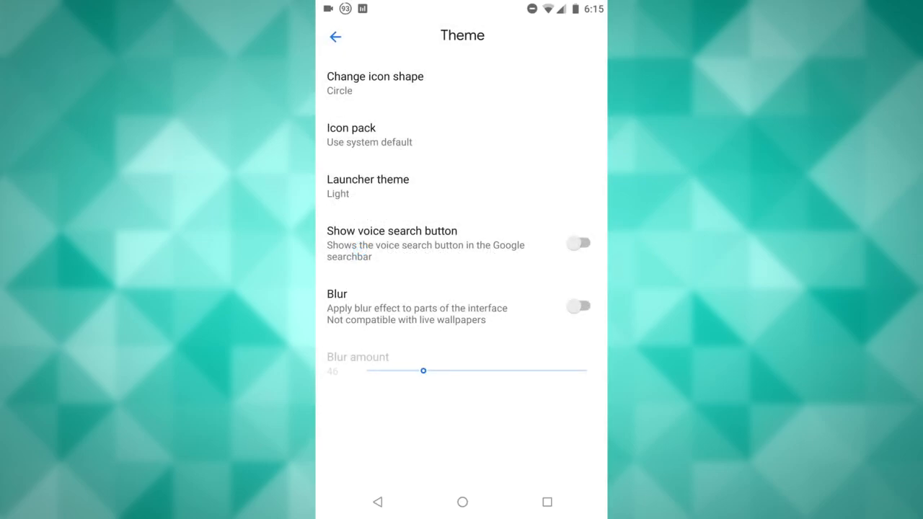
pyautogui.click(367, 185)
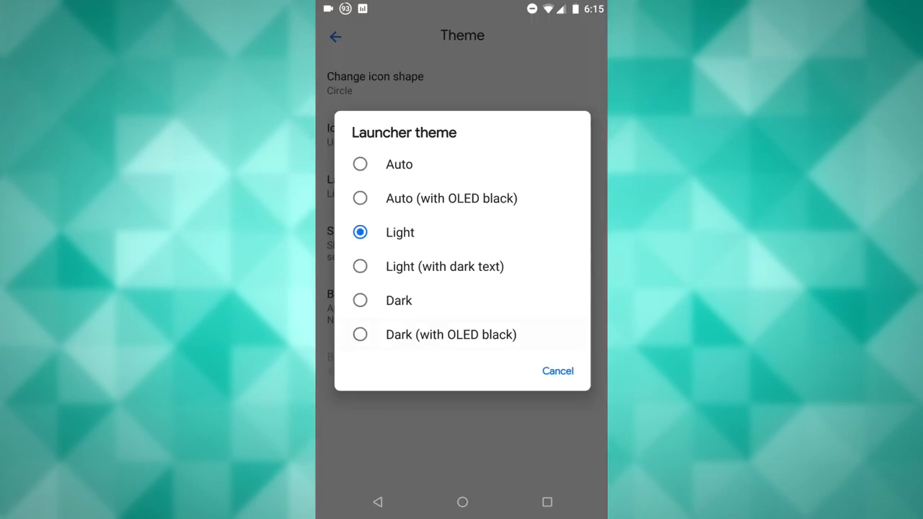
pyautogui.click(360, 334)
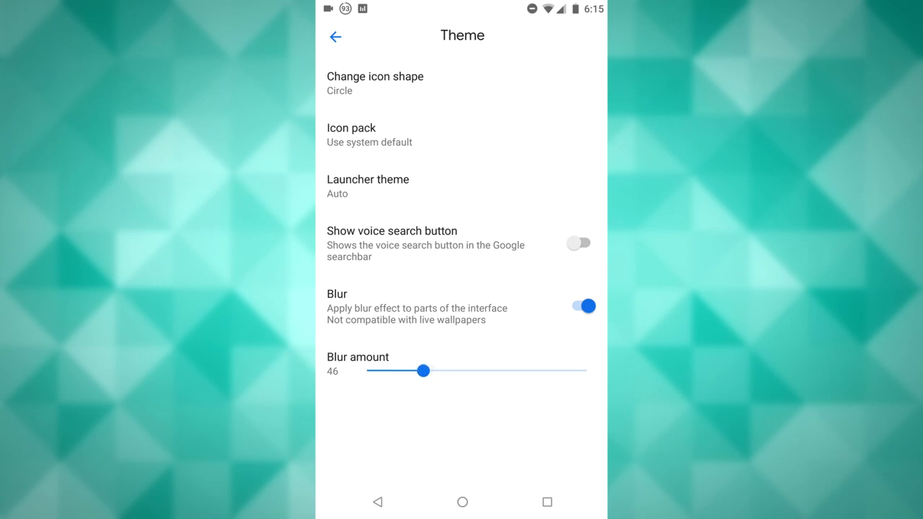
# - Enable interface blur with the blur amount raised to about 119
pyautogui.moveTo(424, 370); pyautogui.dragTo(536, 370)
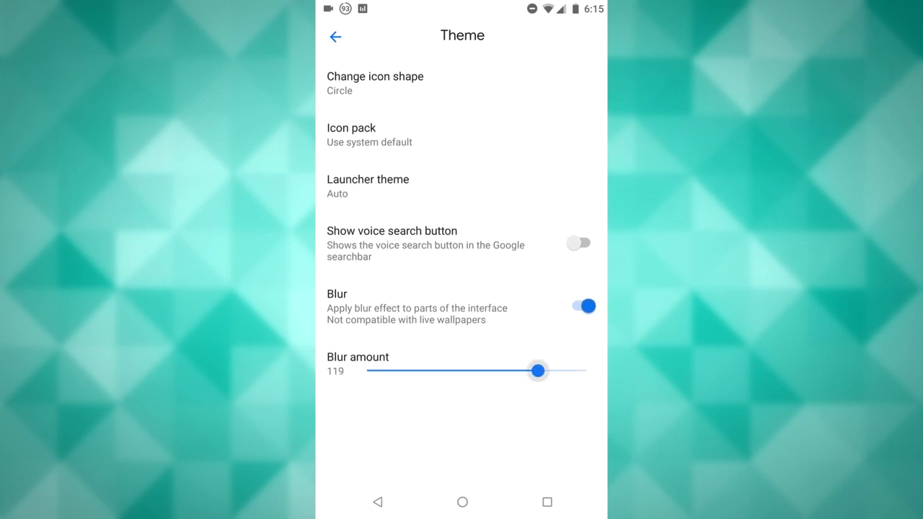
pyautogui.moveTo(539, 371); pyautogui.dragTo(528, 370)
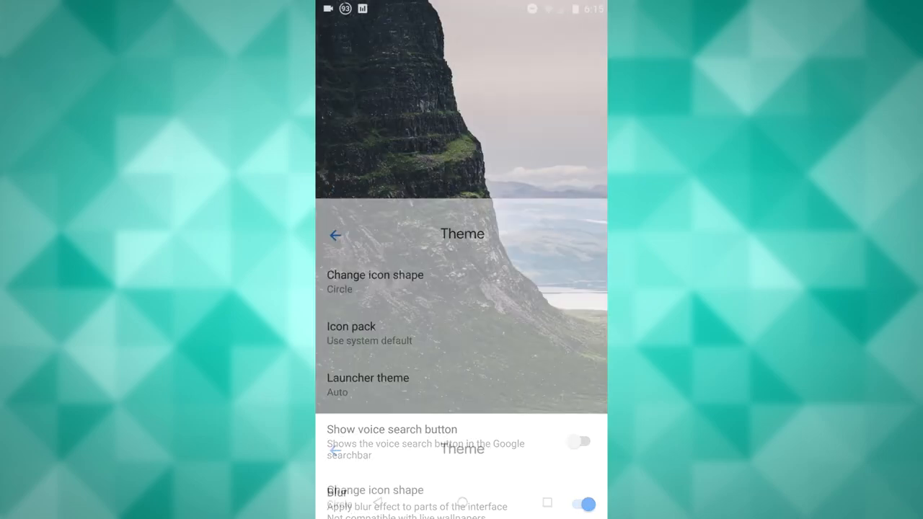
# - Return to the blurred home screen and head into the Desktop settings
pyautogui.click(334, 234)
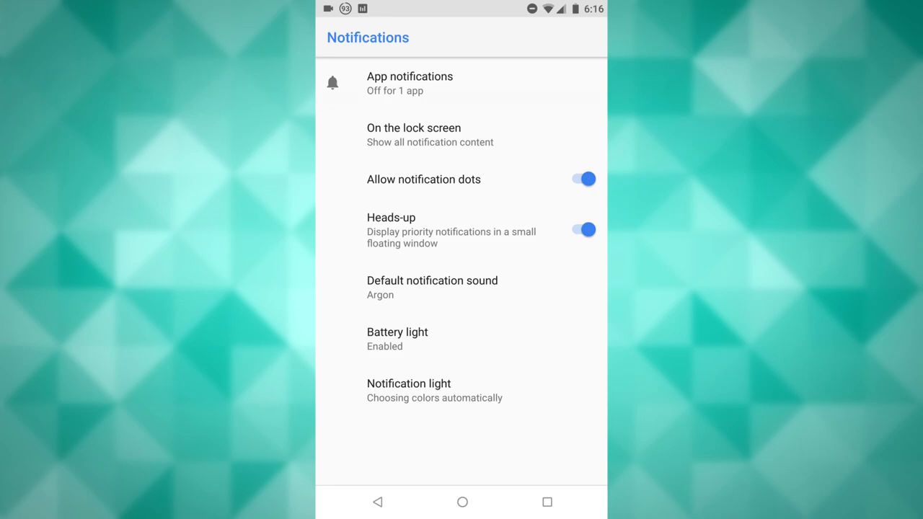
# - Review the per-app notification settings without changing them
pyautogui.click(409, 82)
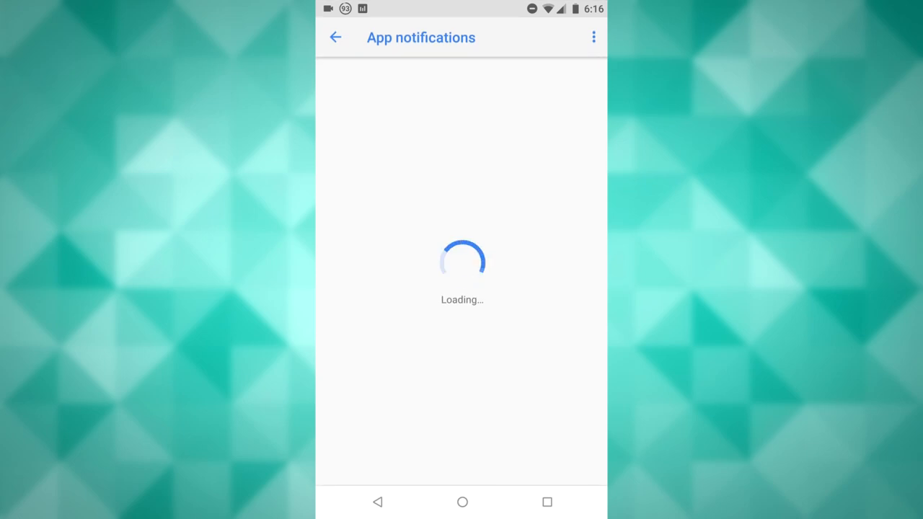
pyautogui.click(334, 38)
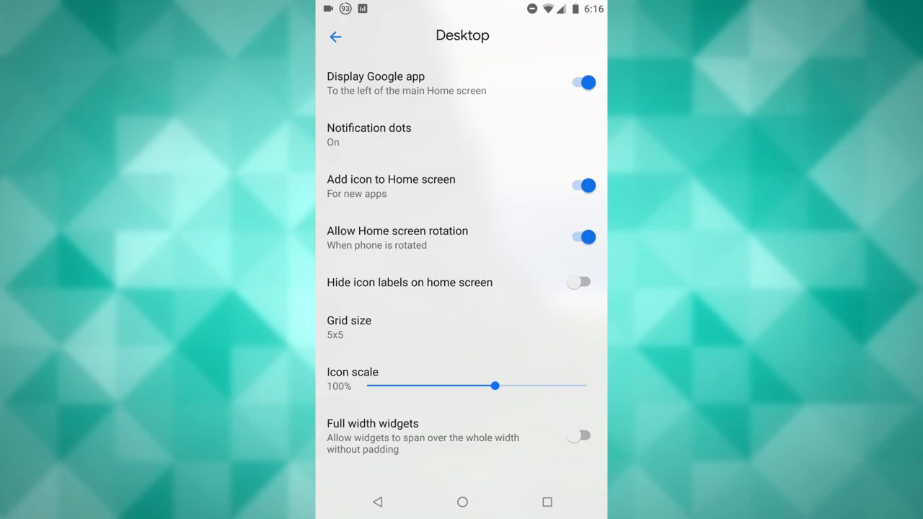
# - Check the grid size picker, keep 5x5, and return to the main settings list
pyautogui.click(349, 326)
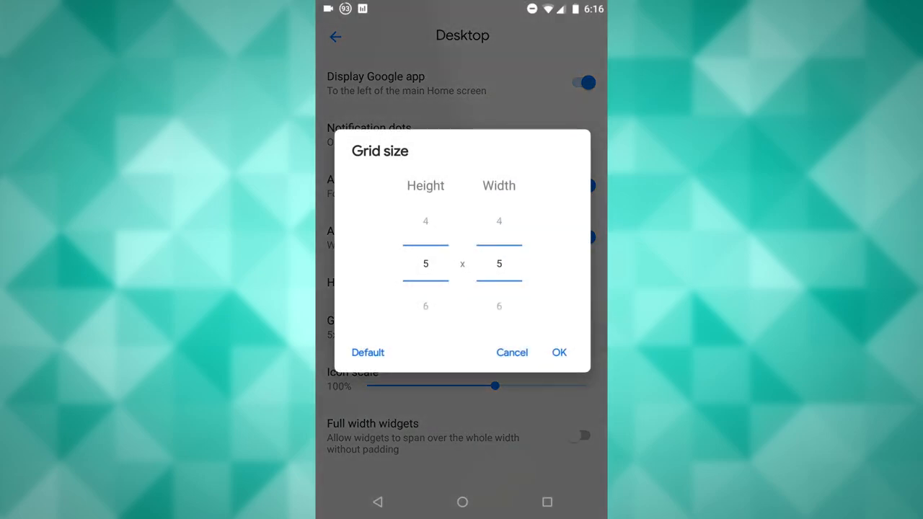
pyautogui.click(559, 352)
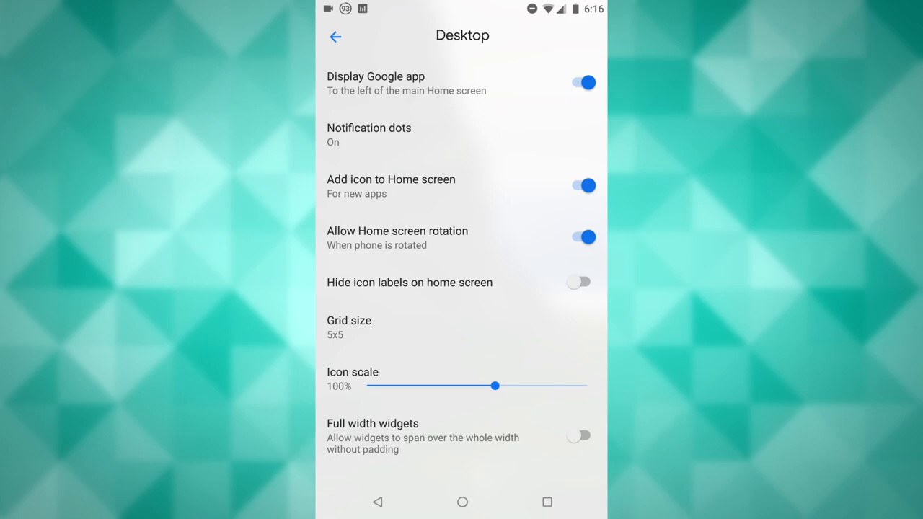
pyautogui.click(334, 38)
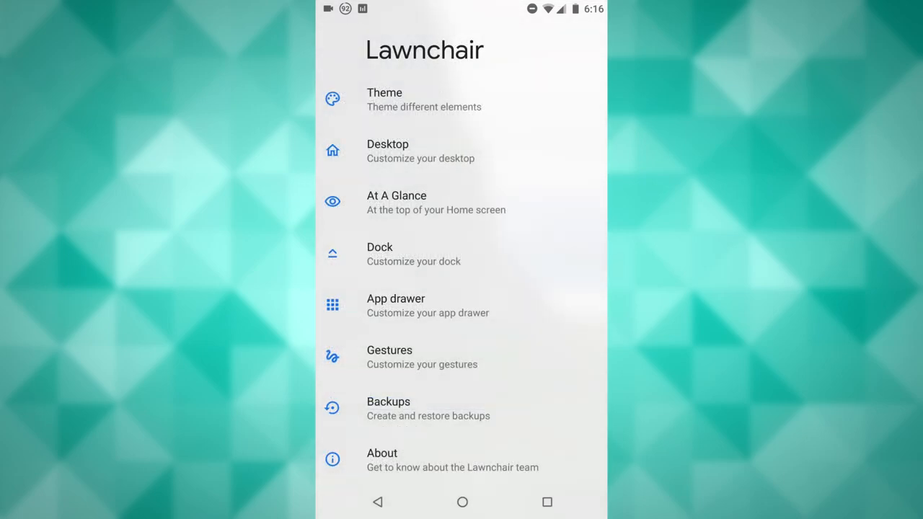
# - Visit the home screen and re-enter the launcher settings at At A Glance
pyautogui.click(436, 202)
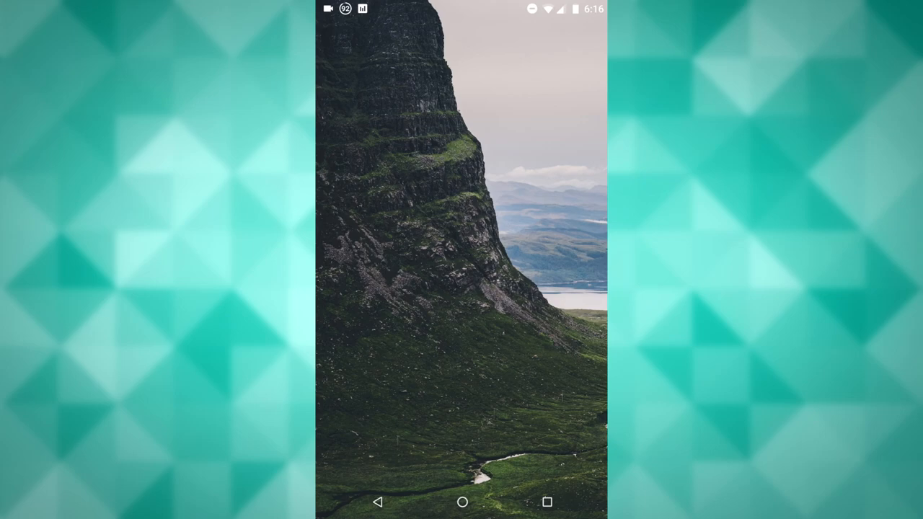
pyautogui.click(461, 502)
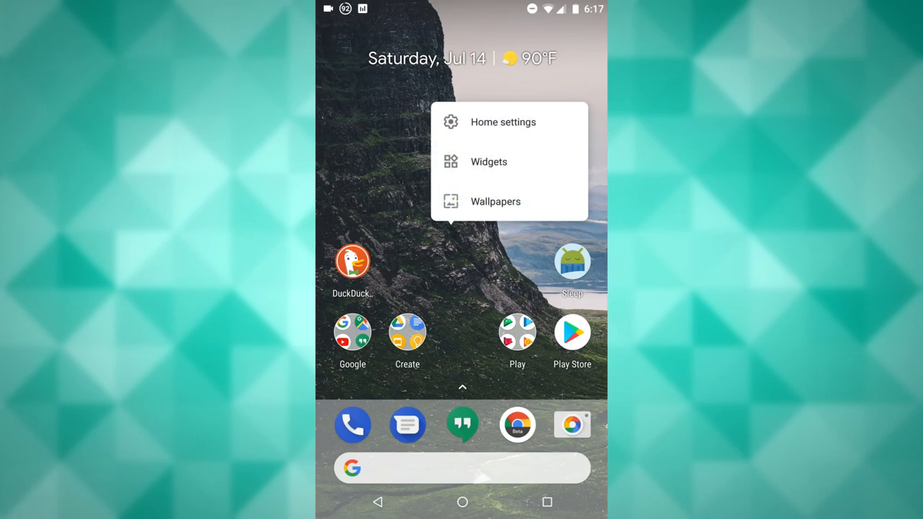
pyautogui.click(503, 121)
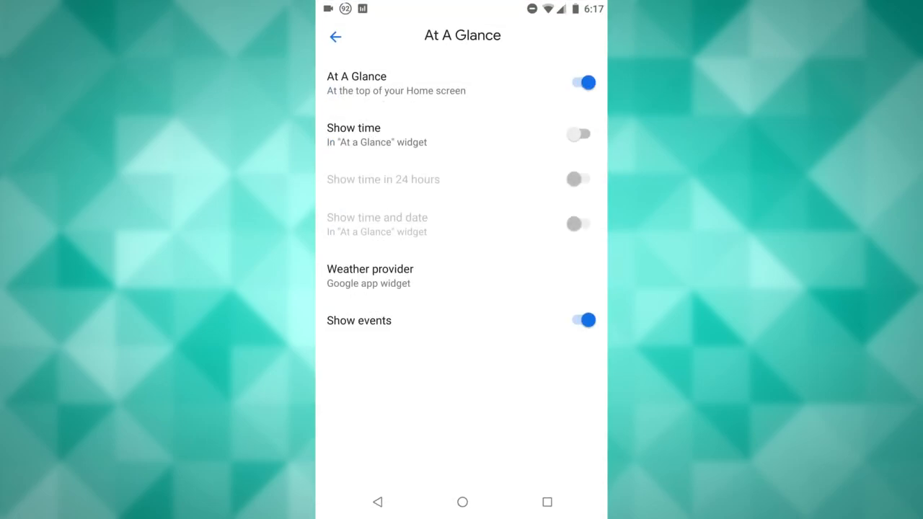
# - Turn on Show time, 24 hours and time-and-date, then switch them back off
pyautogui.click(580, 133)
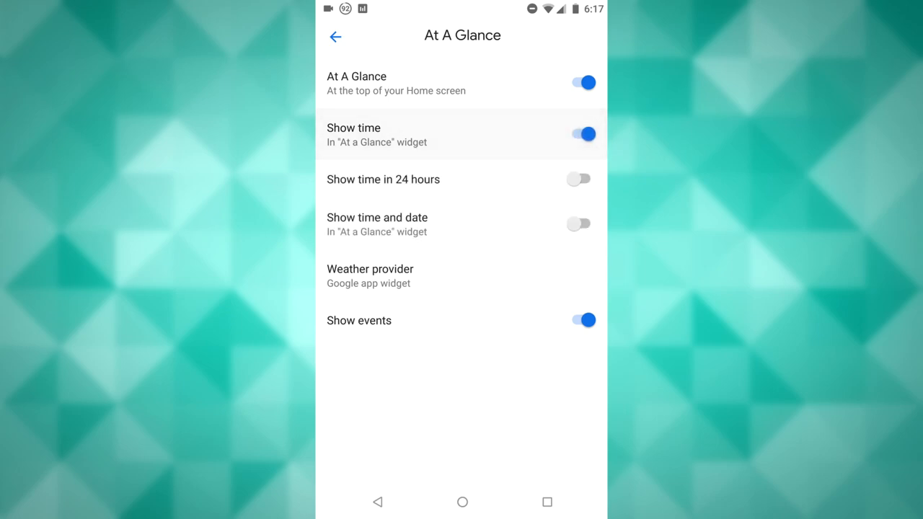
pyautogui.click(579, 179)
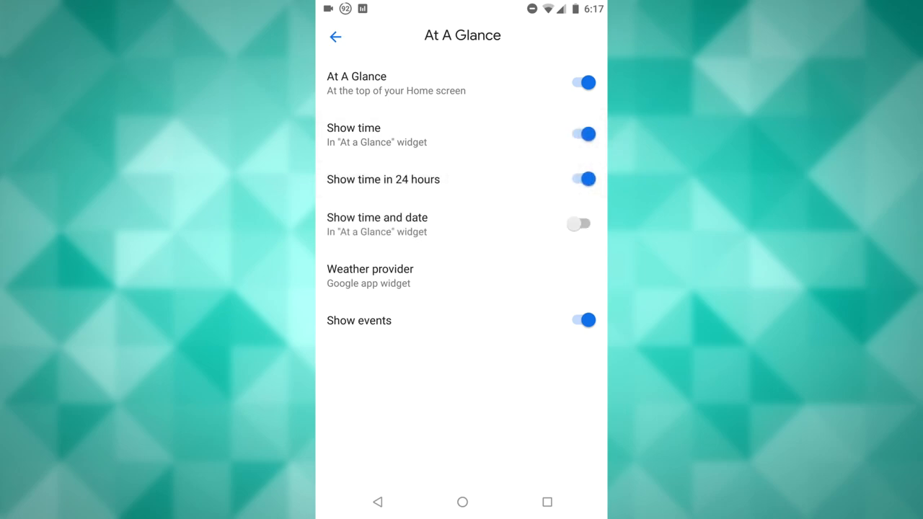
pyautogui.click(579, 223)
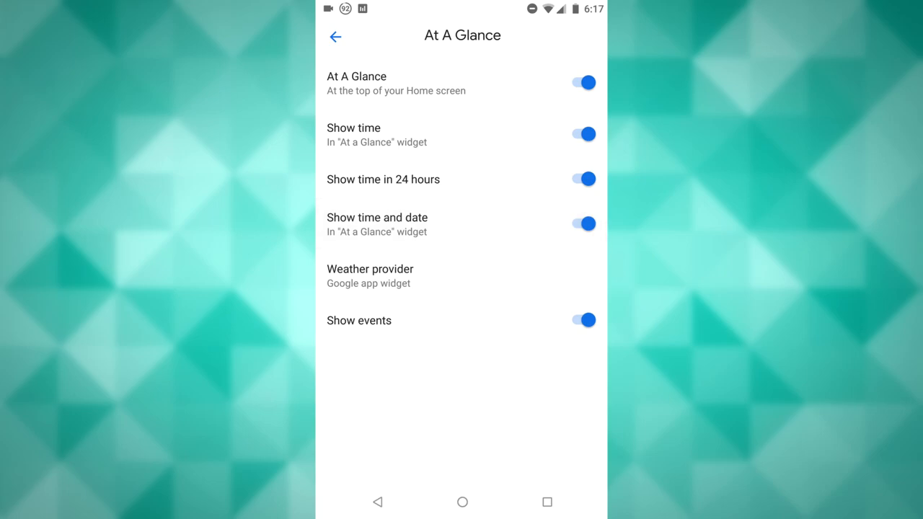
pyautogui.click(582, 179)
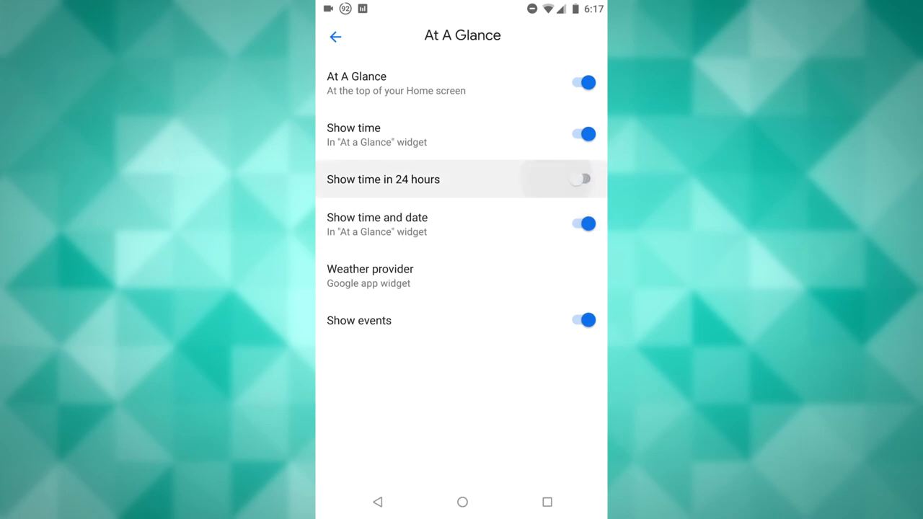
pyautogui.click(583, 134)
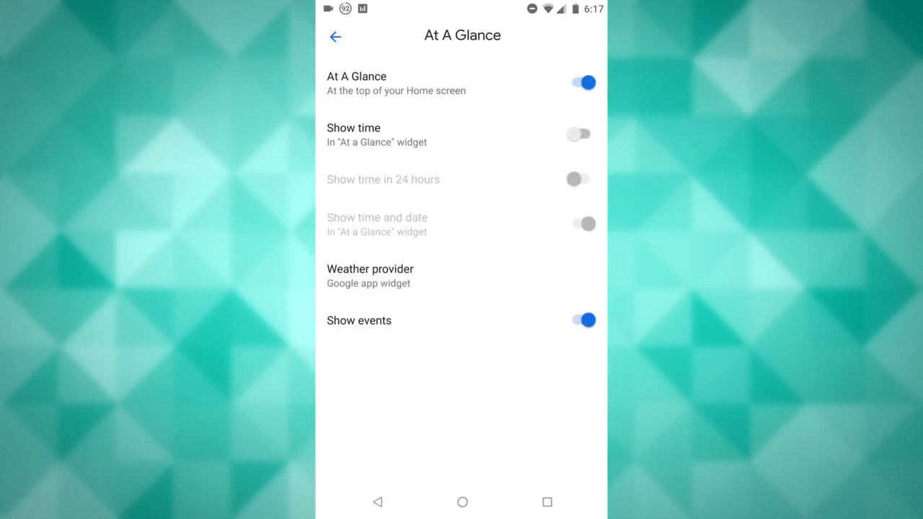
# - Toggle showing calendar events and return to the main settings list
pyautogui.click(584, 320)
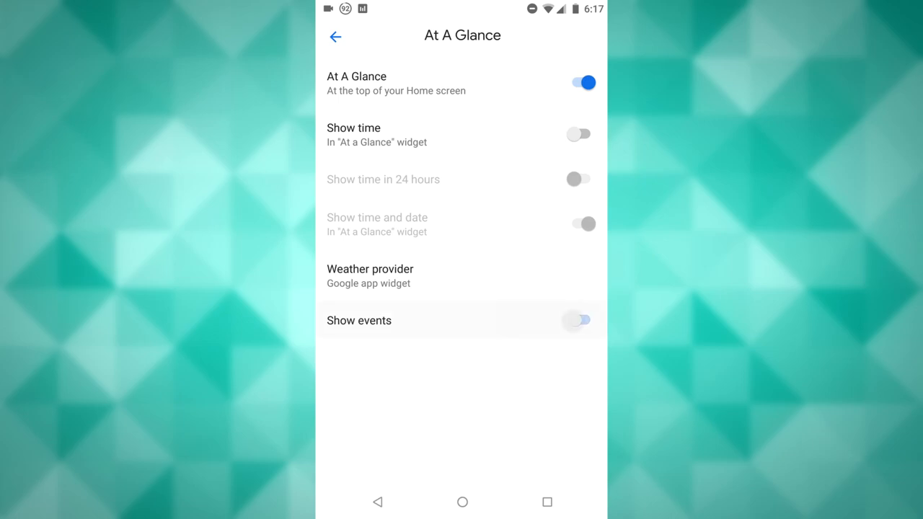
pyautogui.click(335, 36)
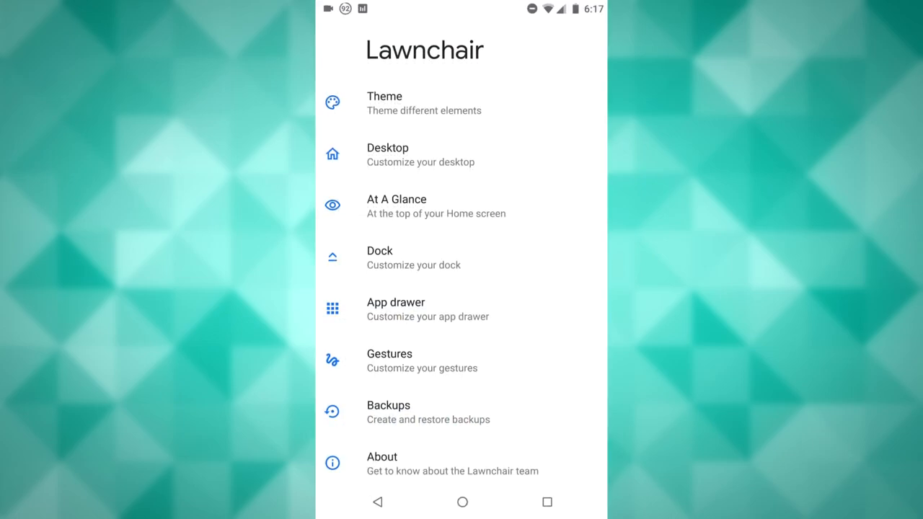
# - Enter the dock settings, glance at dock styles and toggle the arrow off
pyautogui.click(461, 257)
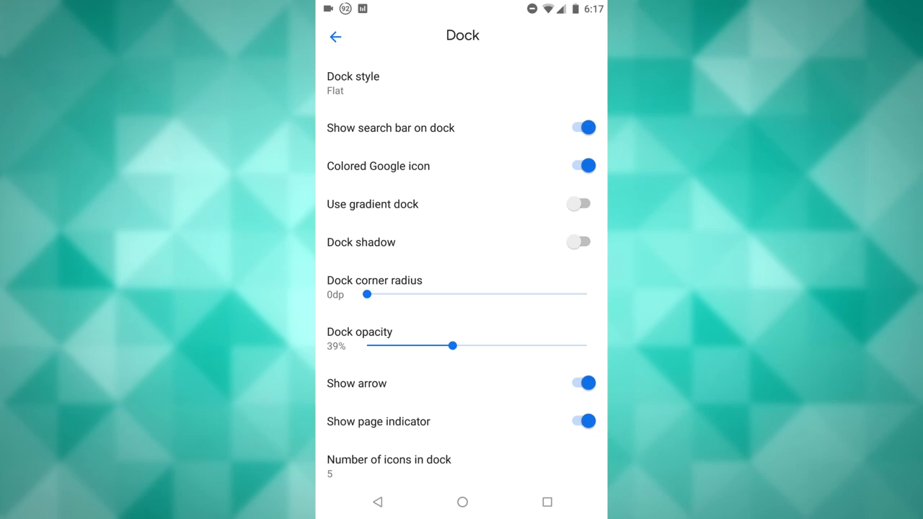
pyautogui.click(352, 82)
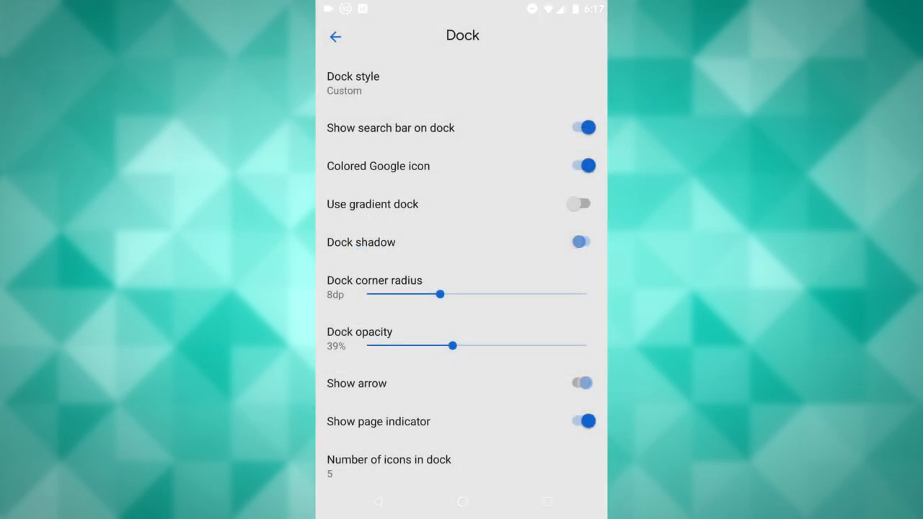
pyautogui.click(583, 242)
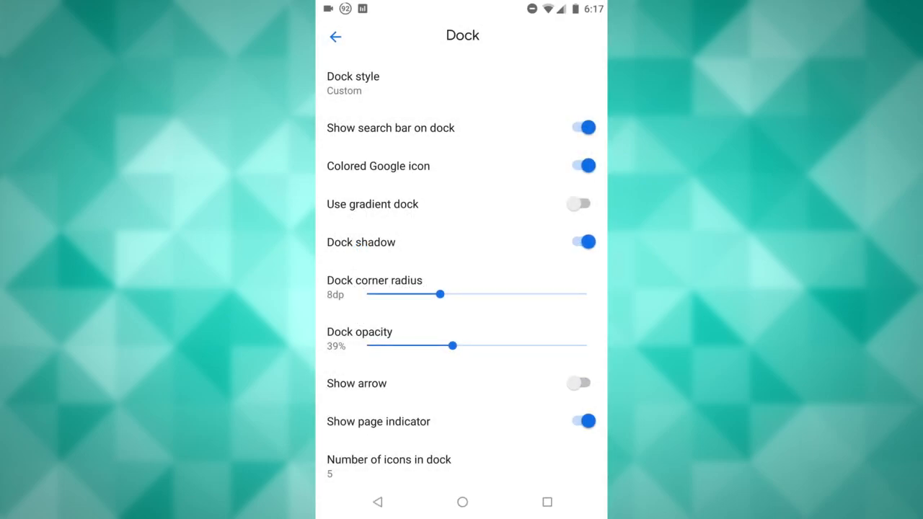
# - Set the dock corner radius to the 24dp maximum, opacity to 13%, and the arrow on
pyautogui.moveTo(444, 294); pyautogui.dragTo(504, 294)
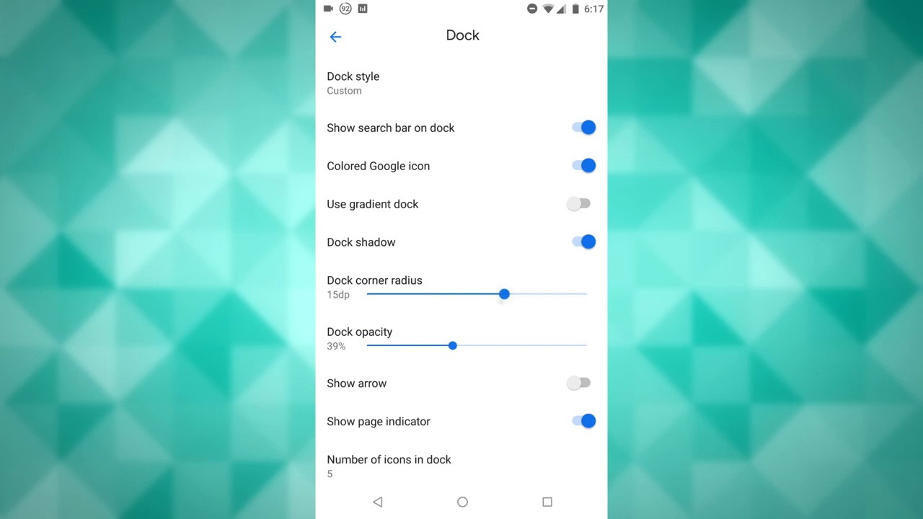
pyautogui.moveTo(504, 294); pyautogui.dragTo(443, 294)
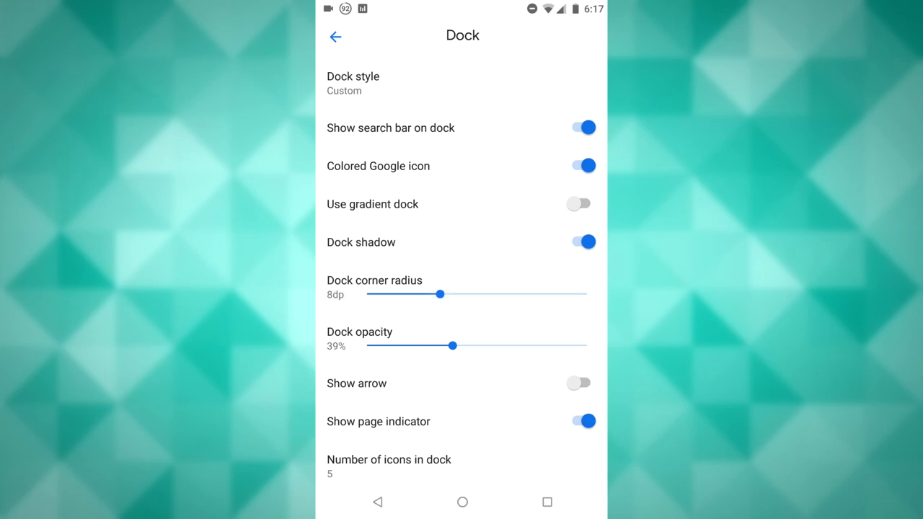
pyautogui.moveTo(444, 294); pyautogui.dragTo(585, 294)
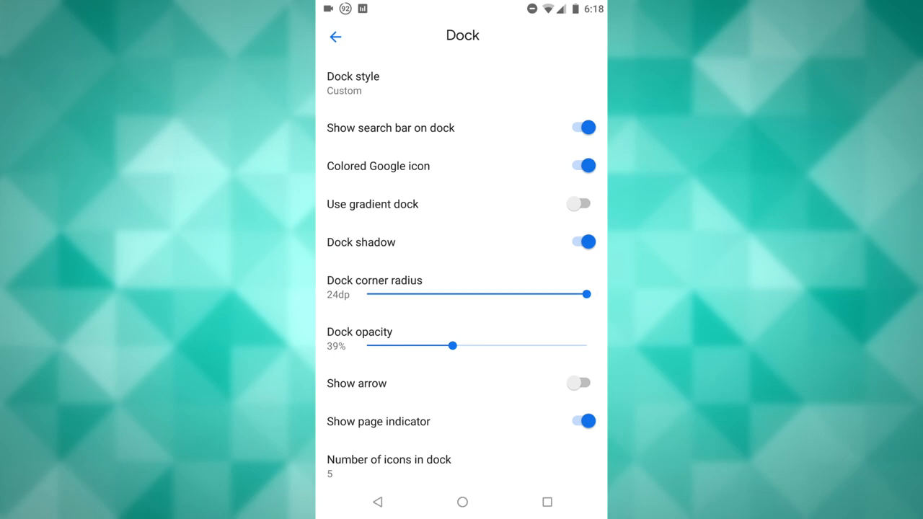
pyautogui.moveTo(452, 346); pyautogui.dragTo(395, 339)
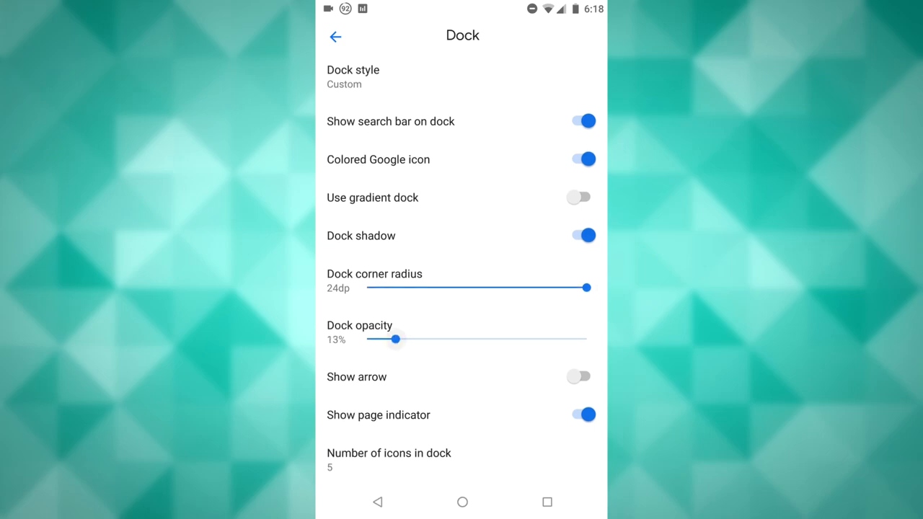
pyautogui.click(580, 377)
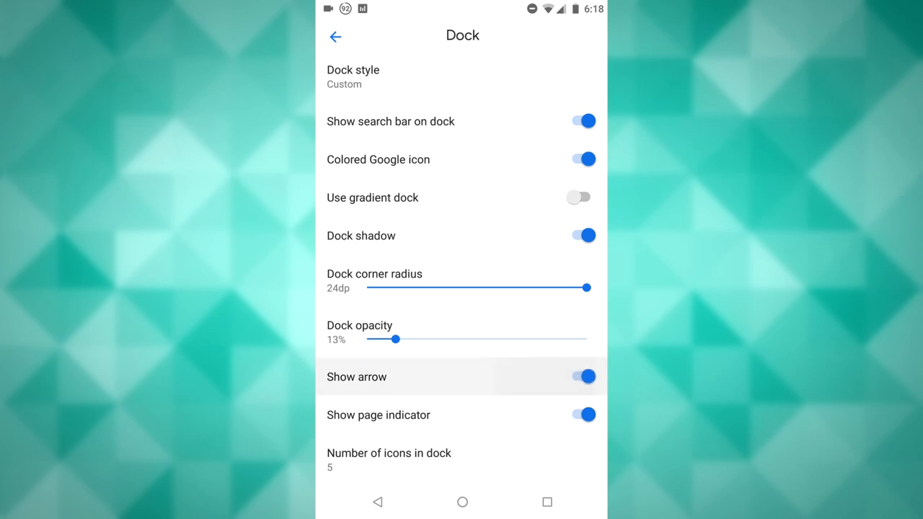
# - Preview the dock on the home screen, then return and bring up the dock style choices
pyautogui.click(583, 196)
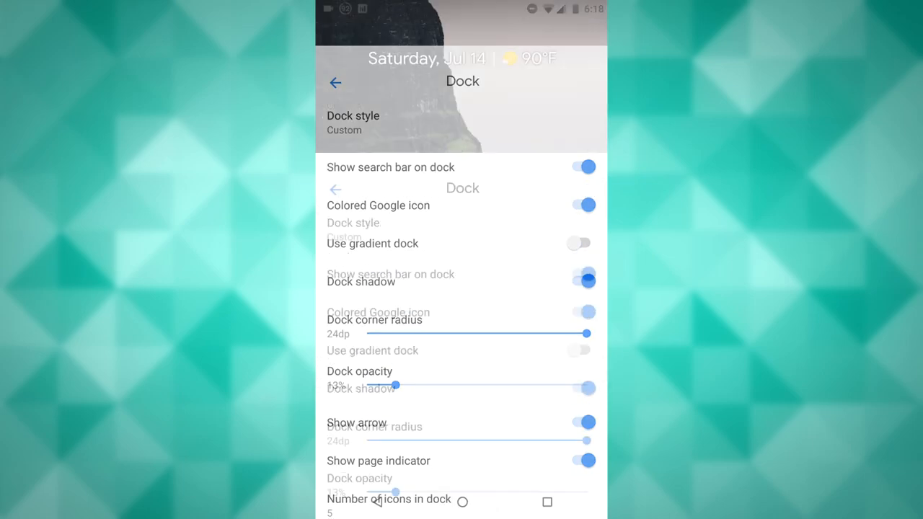
pyautogui.click(334, 82)
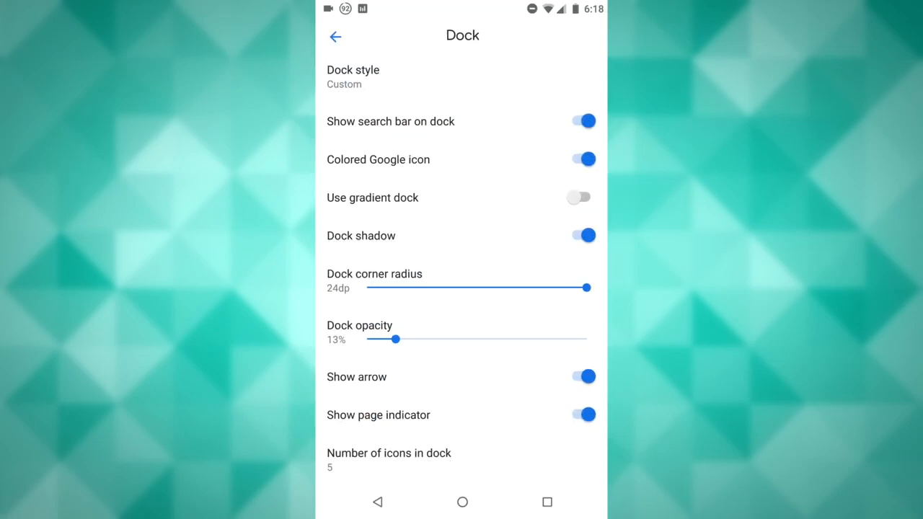
pyautogui.click(352, 75)
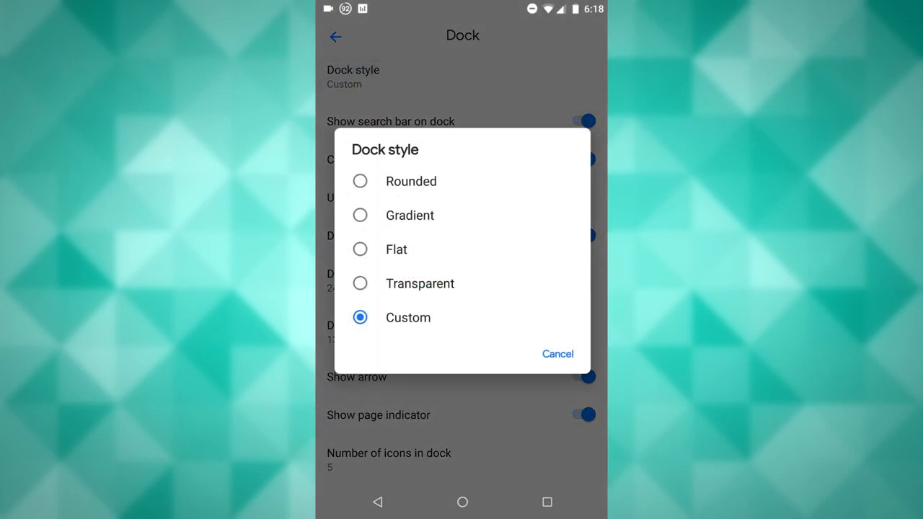
pyautogui.click(556, 353)
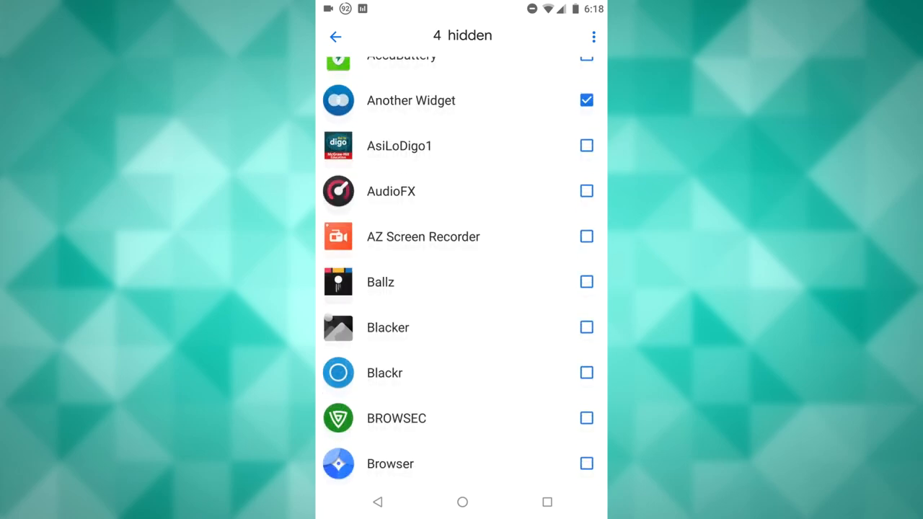
# - Hide BusyBox Free in the hidden-apps list and leave to check the drawer
pyautogui.scroll(-3)
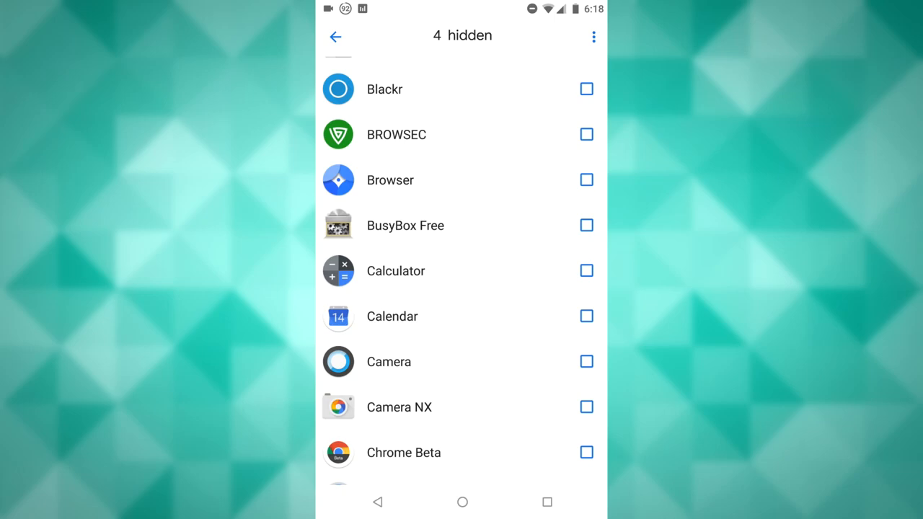
pyautogui.click(585, 224)
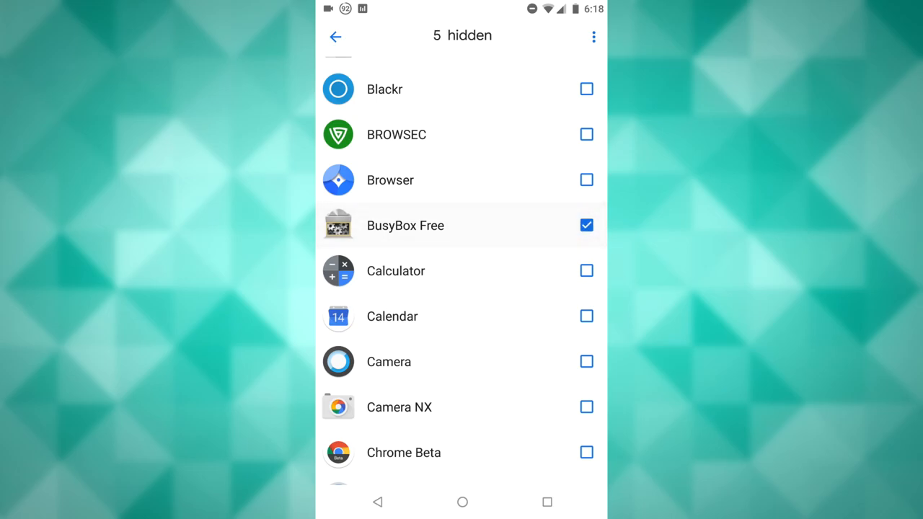
pyautogui.click(334, 36)
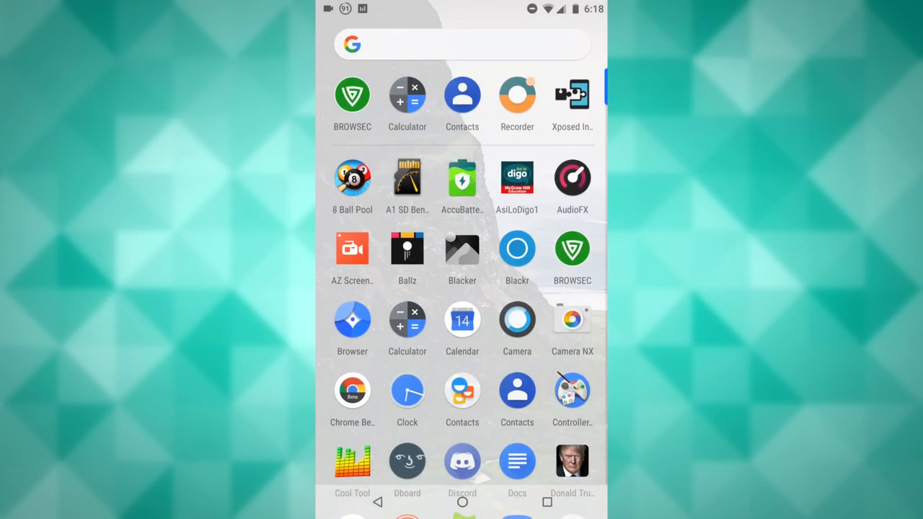
# - Scroll through the app drawer confirming BusyBox Free is gone, then go back
pyautogui.scroll(-3)
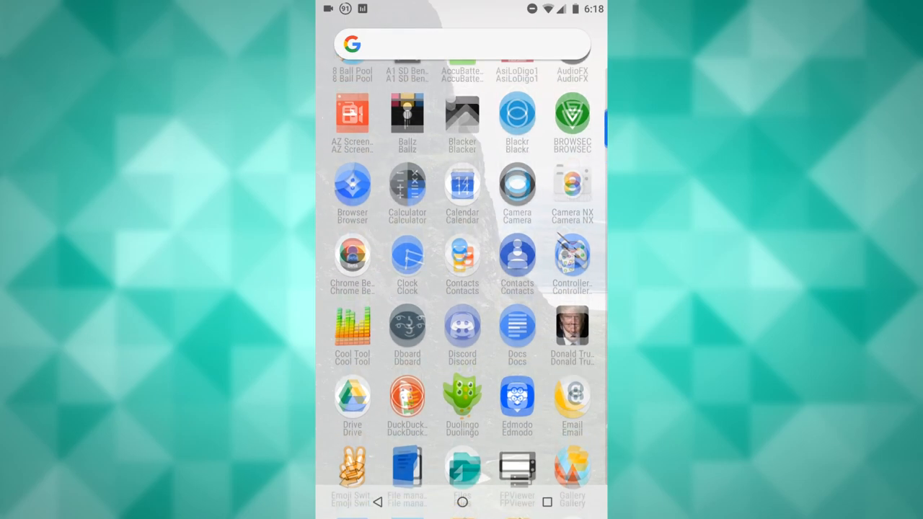
pyautogui.scroll(-3)
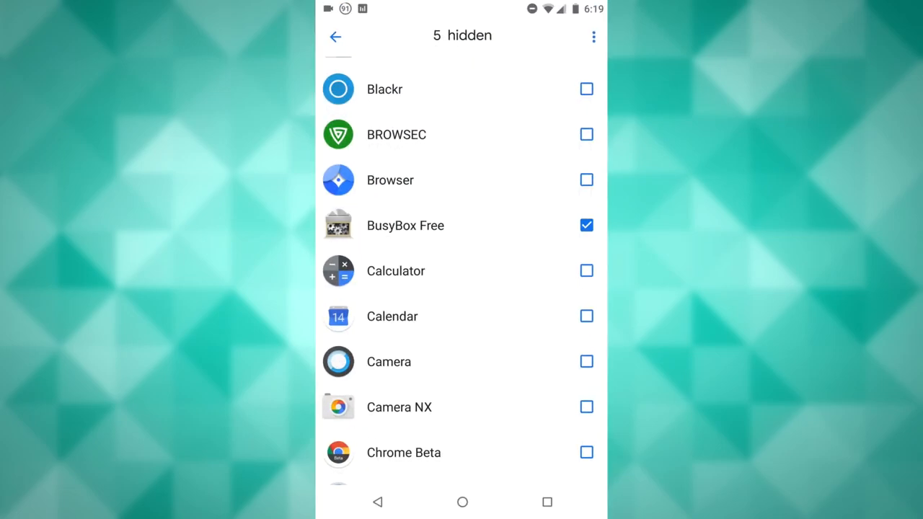
pyautogui.scroll(-3)
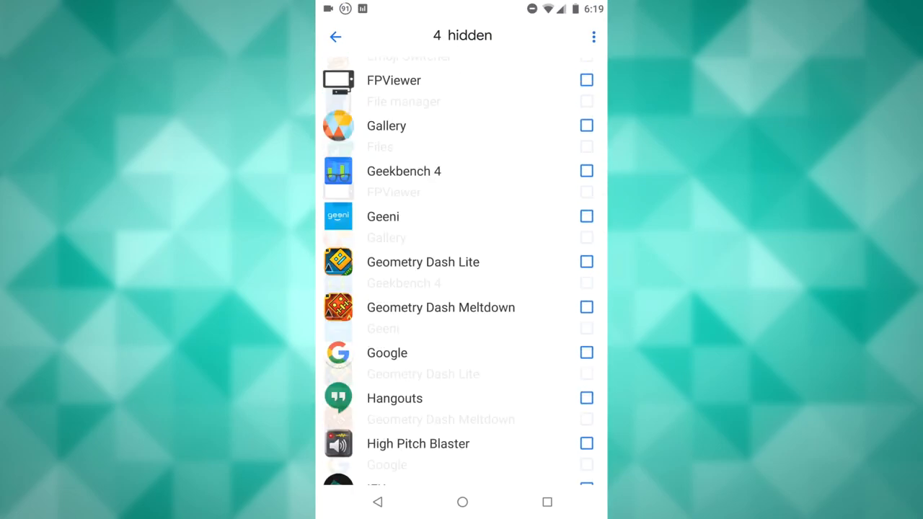
pyautogui.click(334, 36)
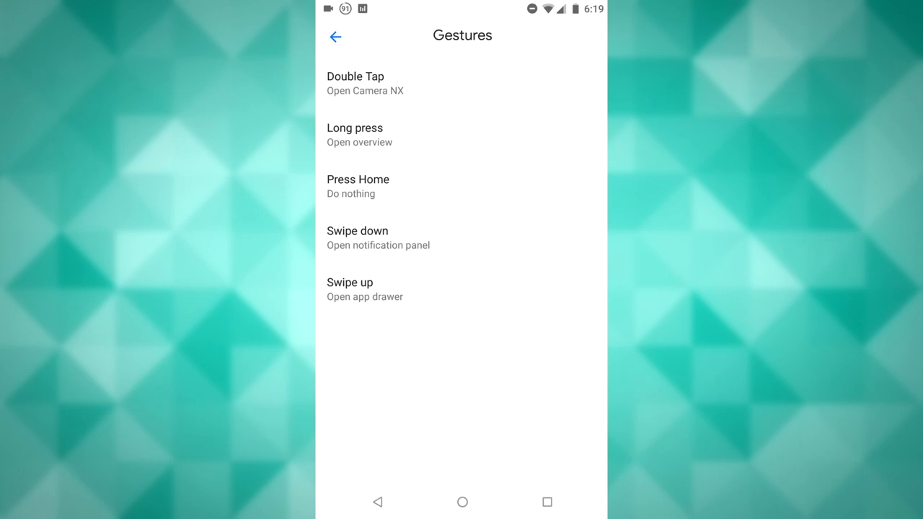
# - Review the gesture assignments, then re-enter the launcher settings from the home screen
pyautogui.click(354, 75)
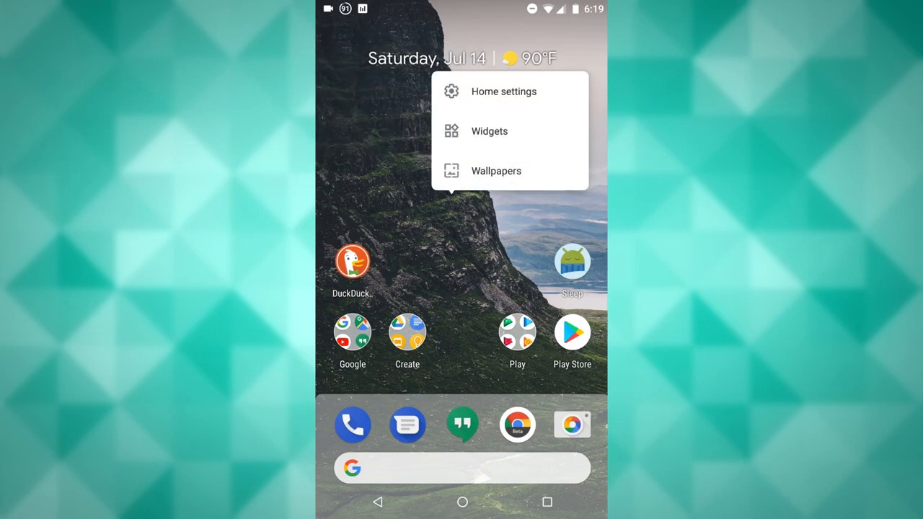
pyautogui.click(503, 91)
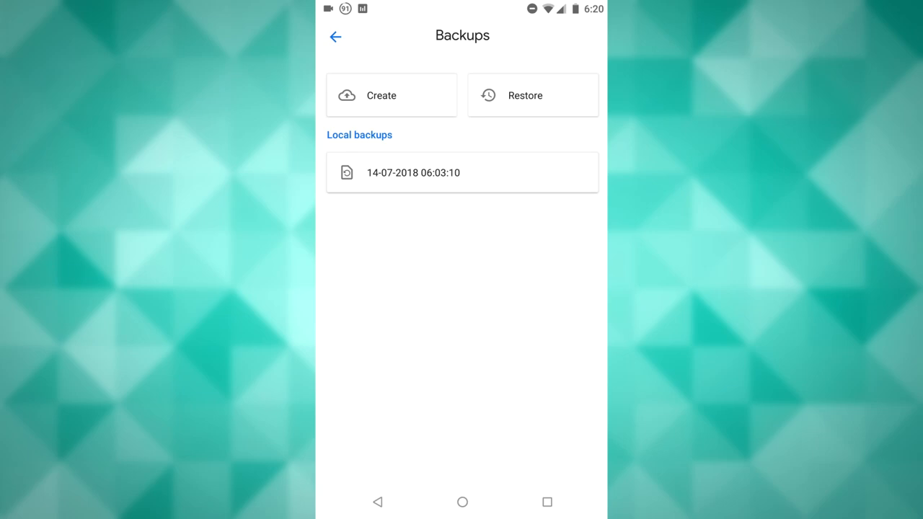
# - Create a new backup of home screen, settings and wallpaper stamped 06:20:17
pyautogui.click(392, 95)
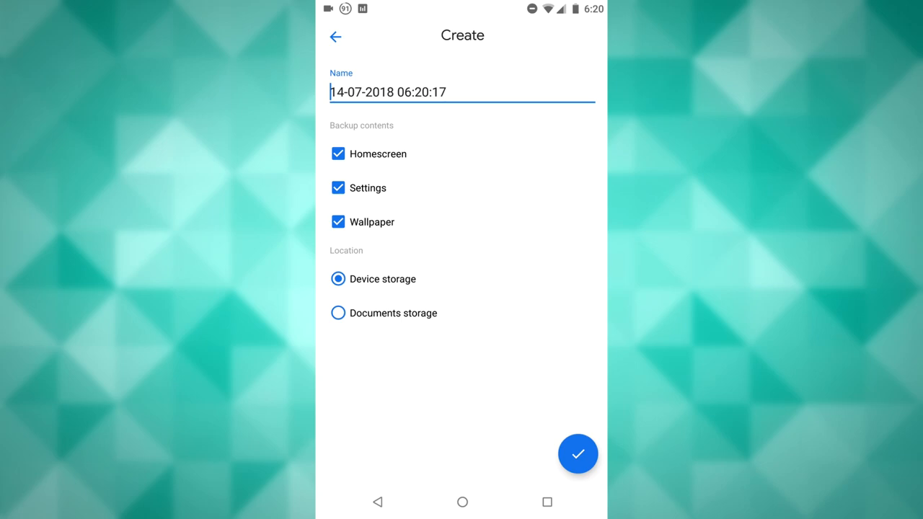
pyautogui.click(577, 452)
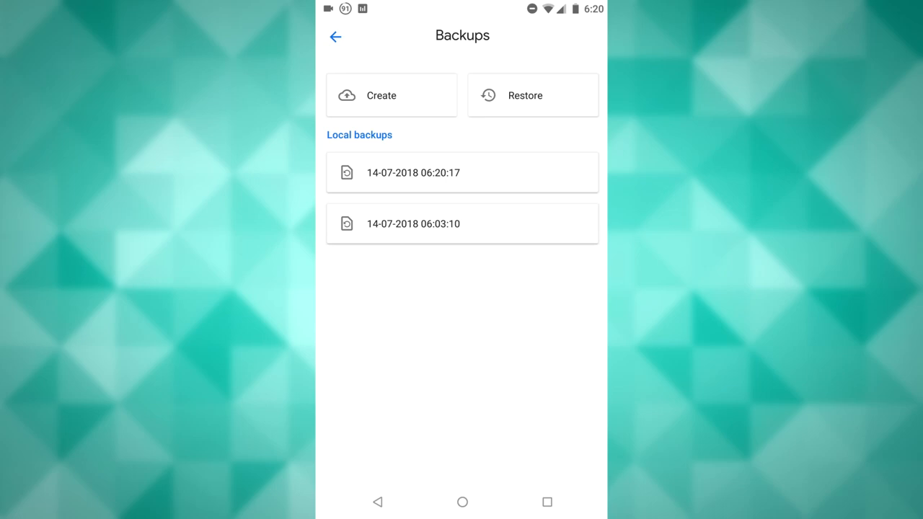
# - Inspect the older 06:03:10 backup's restore options and return to the main settings list
pyautogui.click(462, 224)
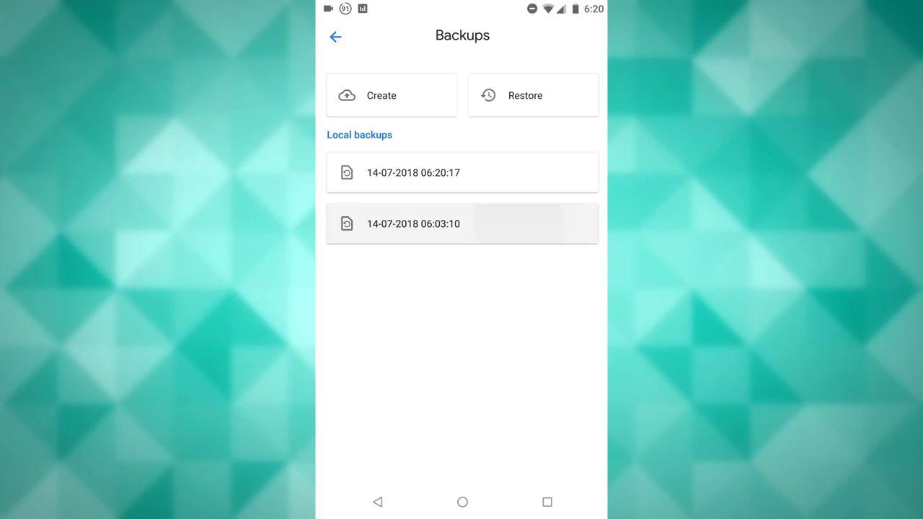
pyautogui.click(461, 222)
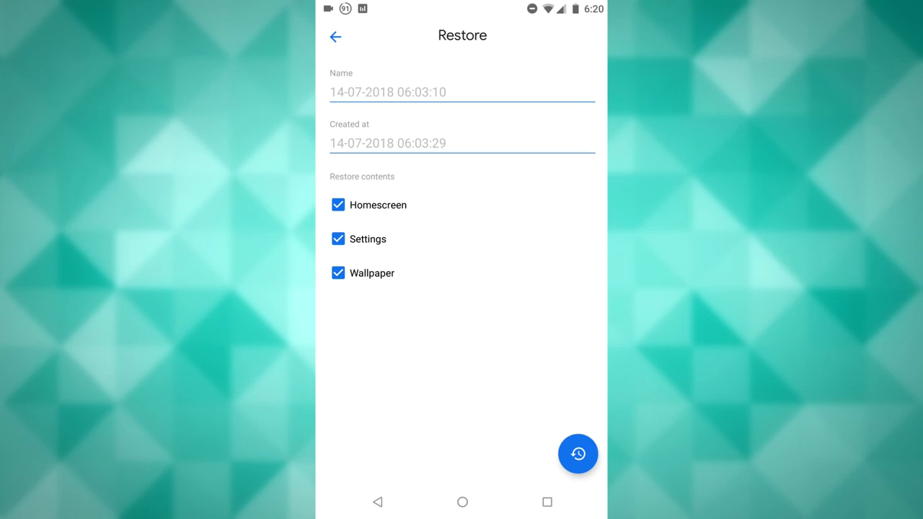
pyautogui.click(576, 453)
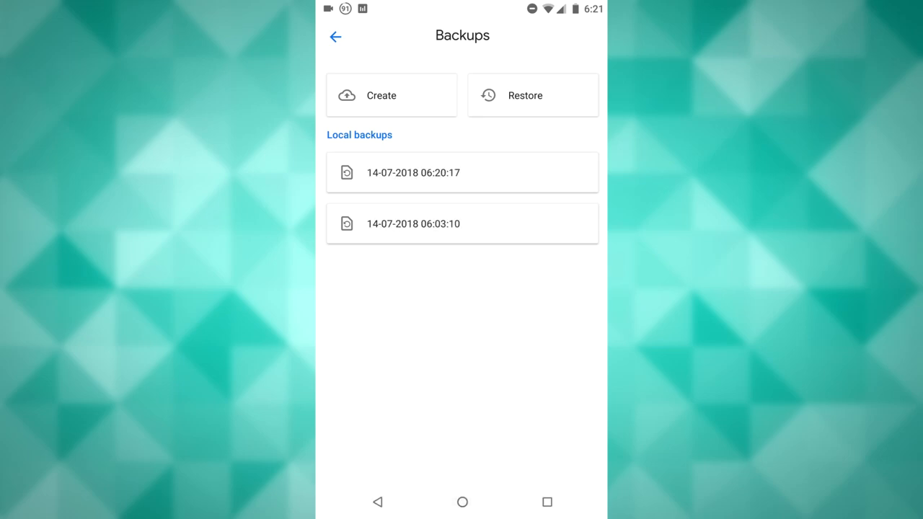
pyautogui.click(461, 502)
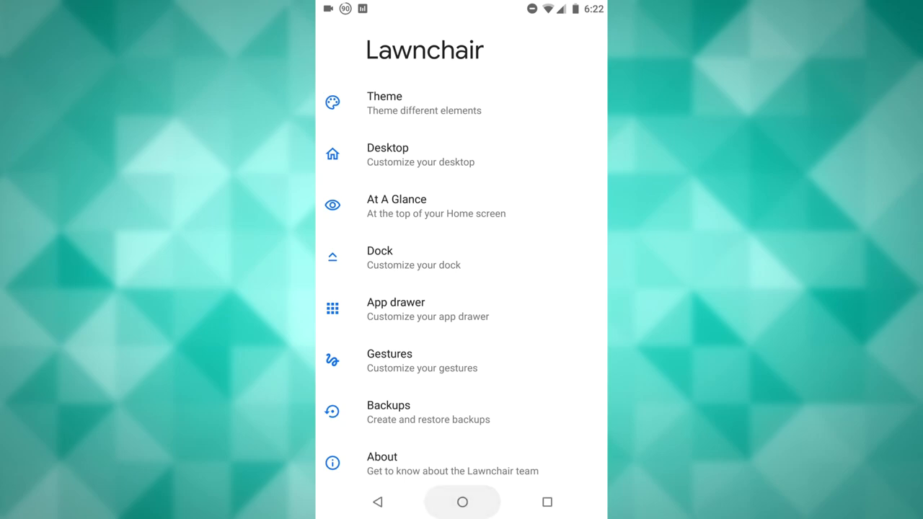
# - Go to the home screen and begin editing the Play Store shortcut's label
pyautogui.click(461, 502)
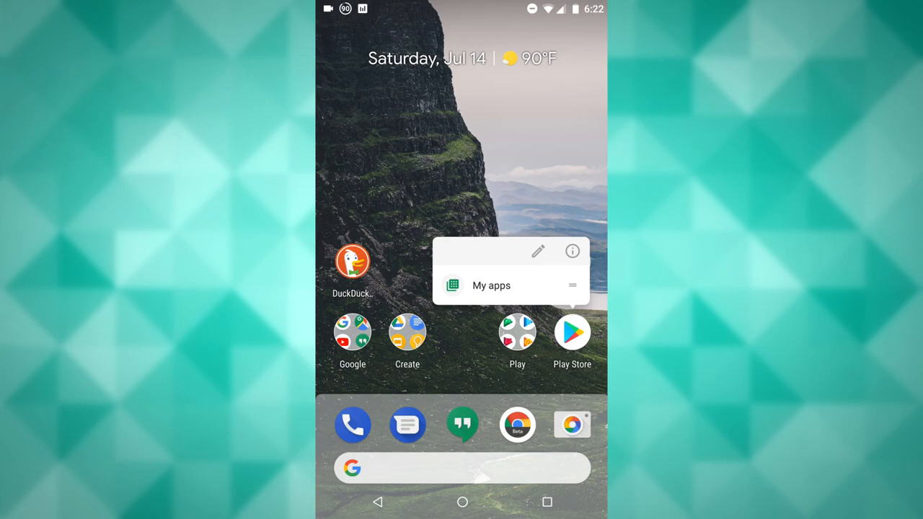
pyautogui.click(571, 251)
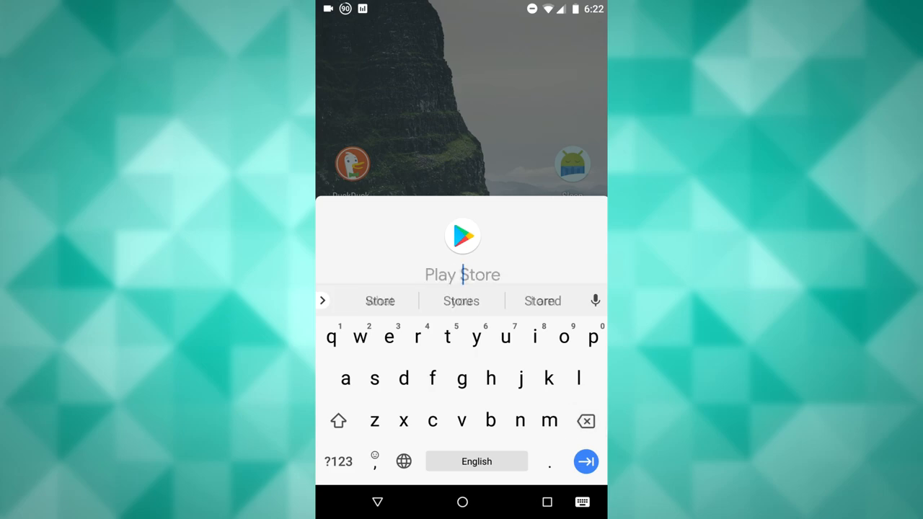
pyautogui.click(337, 421)
pyautogui.write('Google')
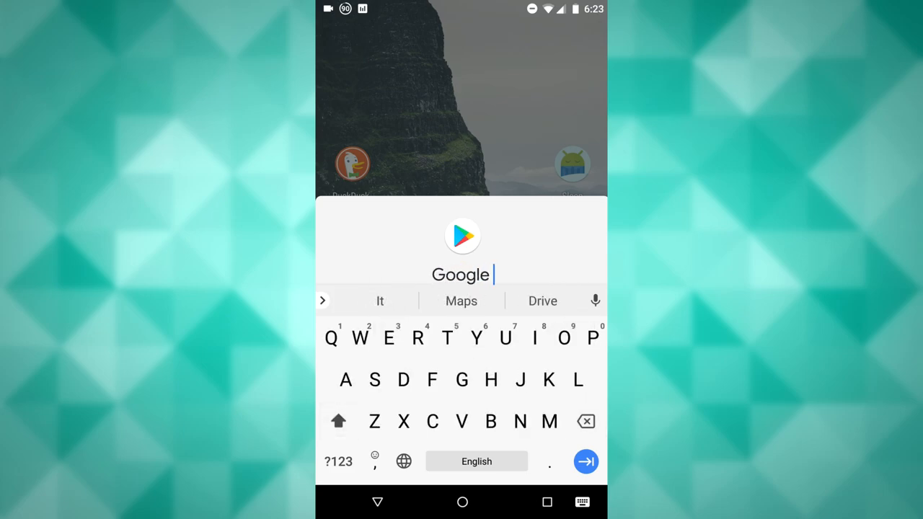
# - Rename the Play Store shortcut to 'Google Triangle Market'
pyautogui.write('Triangle')
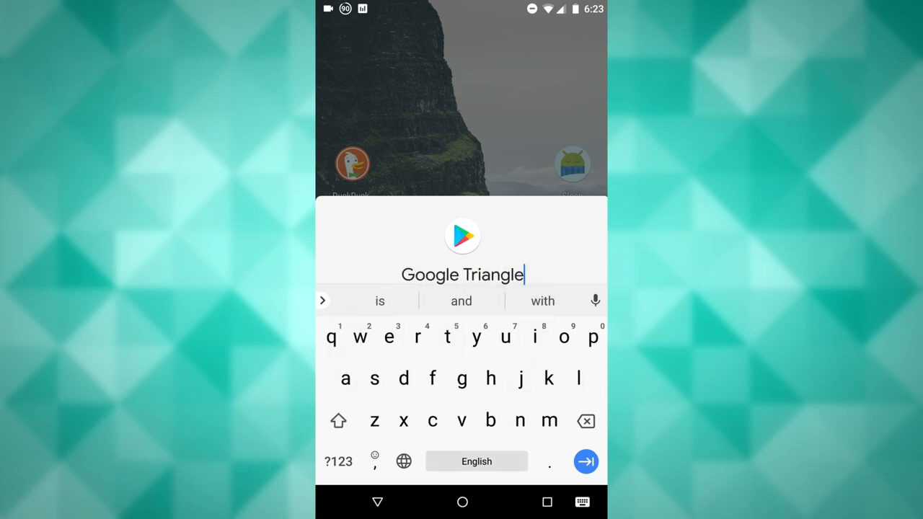
pyautogui.write('Marke')
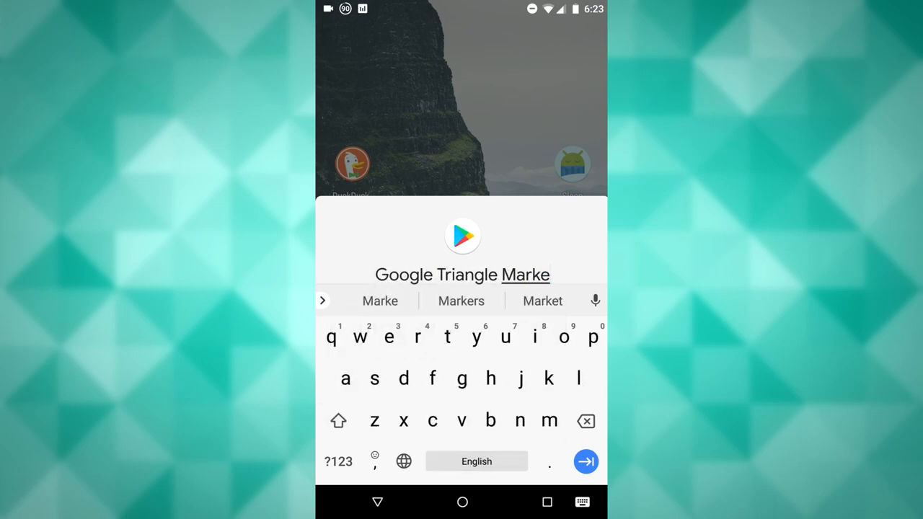
pyautogui.click(542, 301)
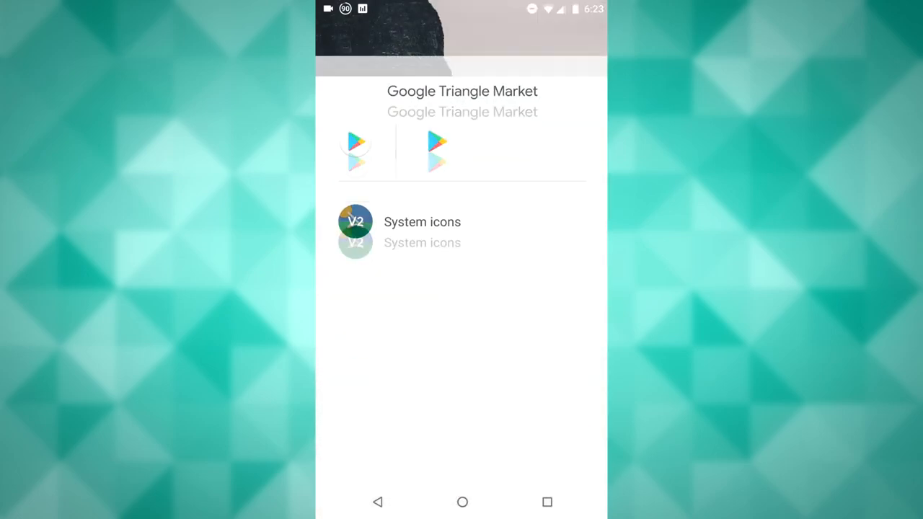
pyautogui.scroll(3)
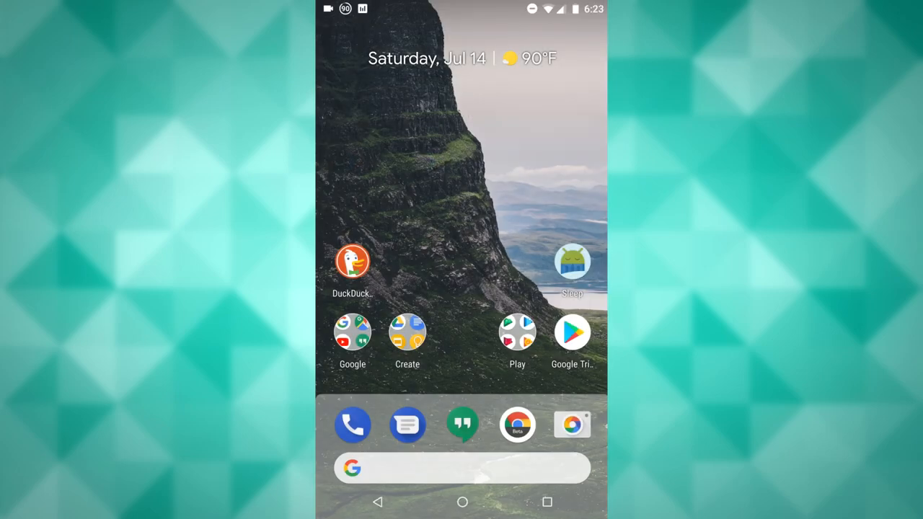
# - Browse the system icon pack's alternative icons for the Google Triangle Market shortcut
pyautogui.click(570, 331)
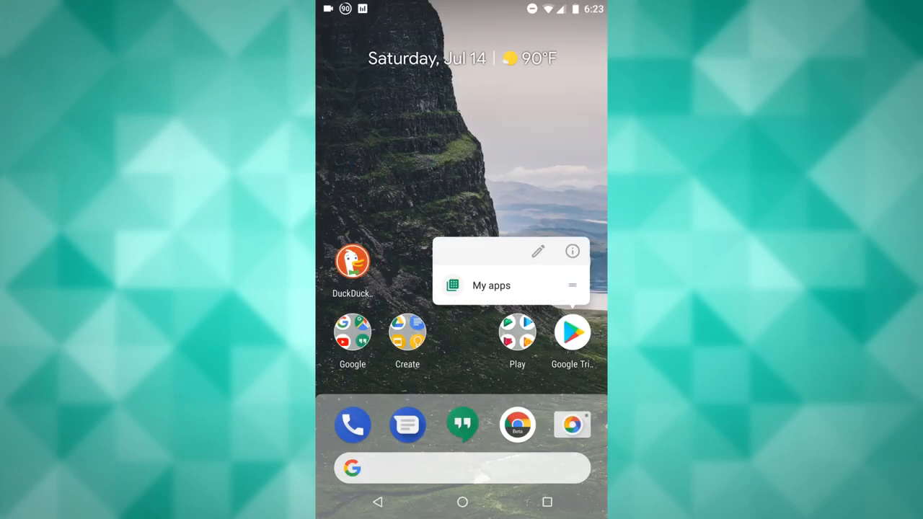
pyautogui.click(570, 250)
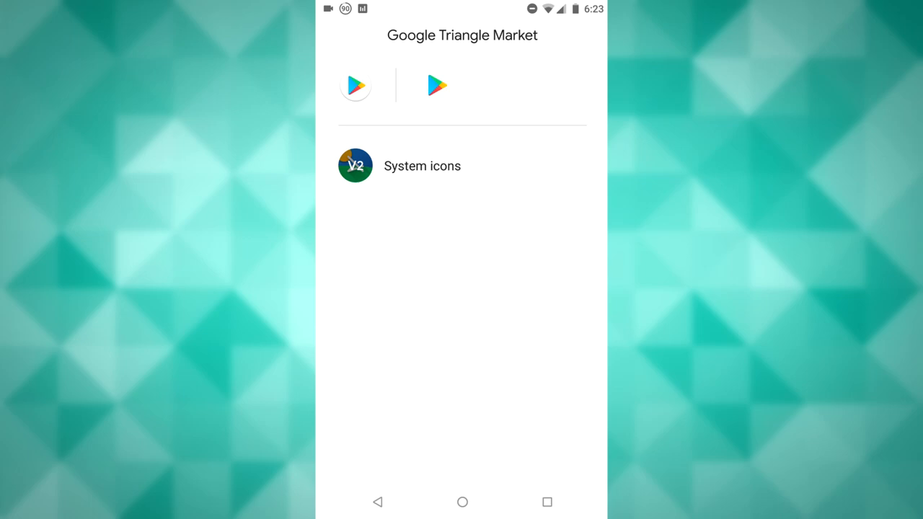
pyautogui.click(421, 166)
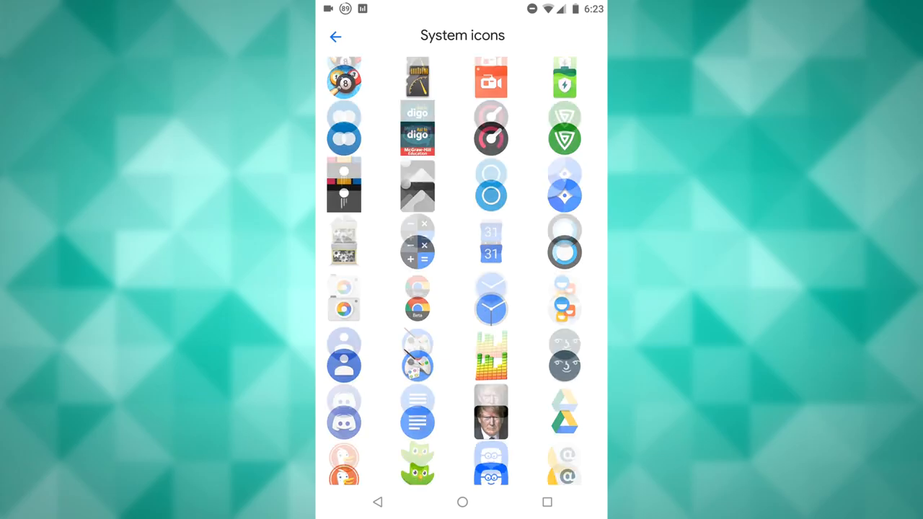
pyautogui.scroll(-3)
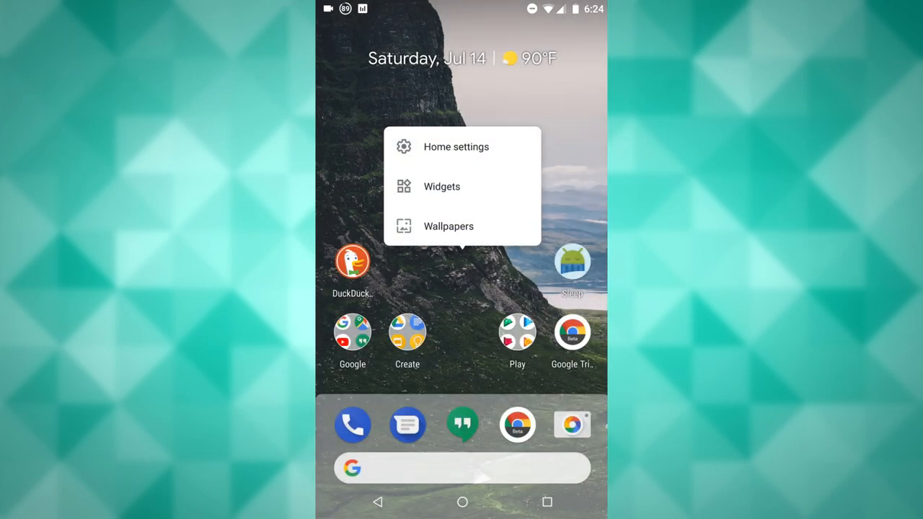
# - Scroll through the About page's team and translators lists from Home settings
pyautogui.click(456, 147)
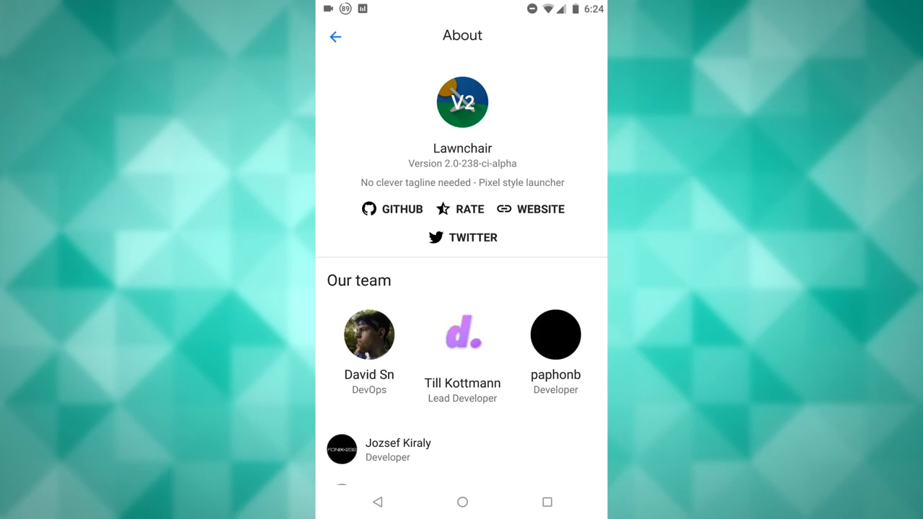
pyautogui.scroll(-3)
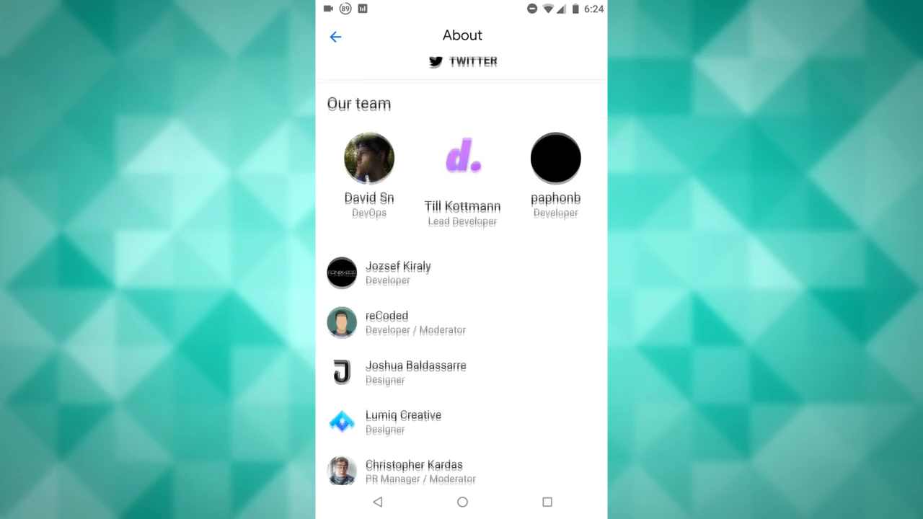
pyautogui.scroll(-3)
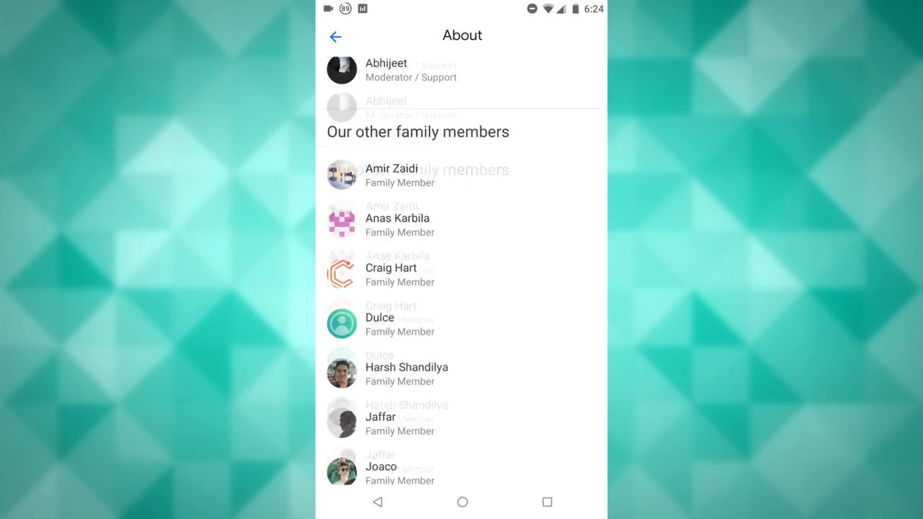
pyautogui.scroll(-3)
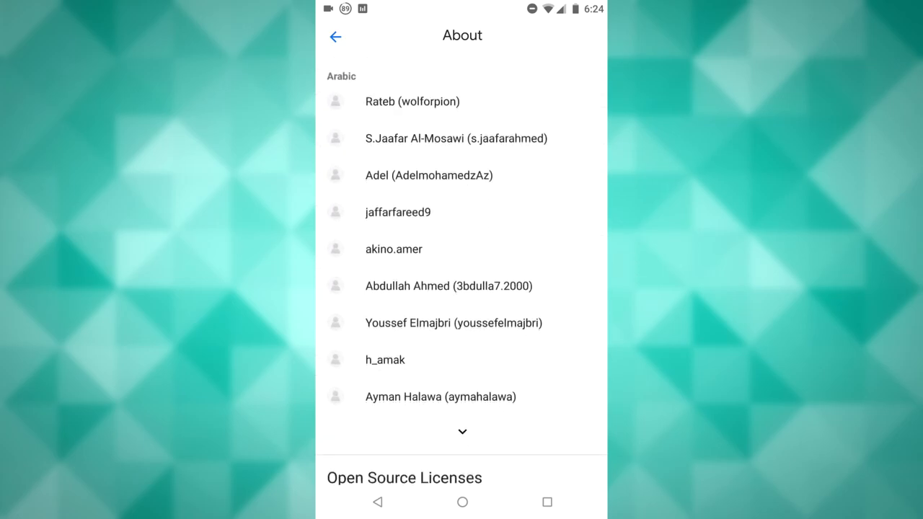
pyautogui.scroll(-3)
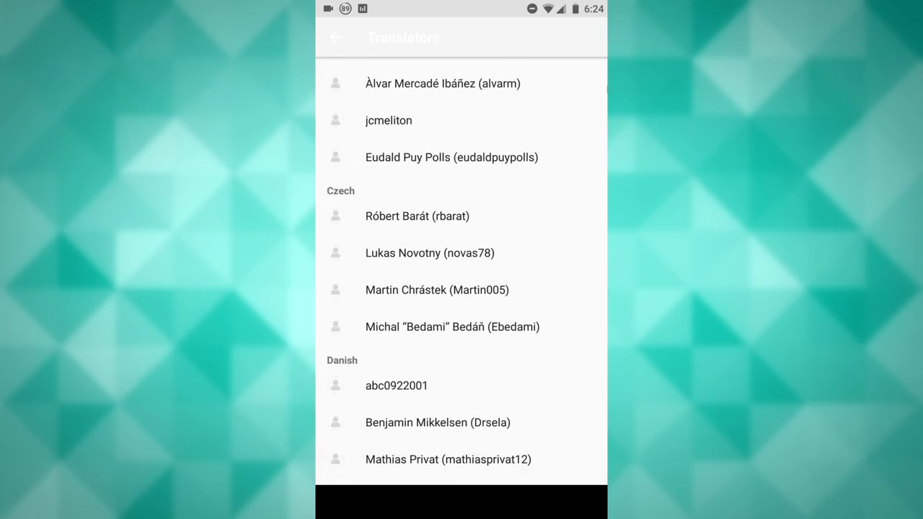
# - Return to the About page, view its licences, then reach the Social folder on the home screen
pyautogui.click(334, 38)
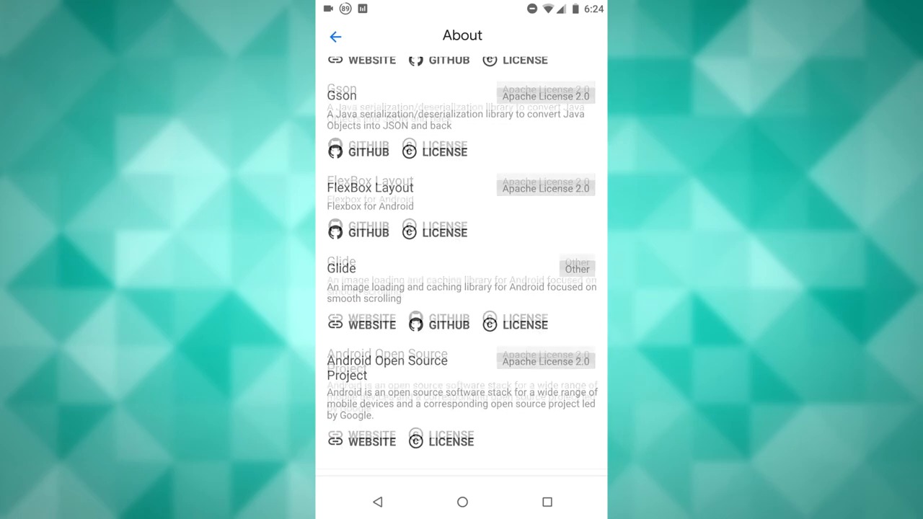
pyautogui.scroll(-3)
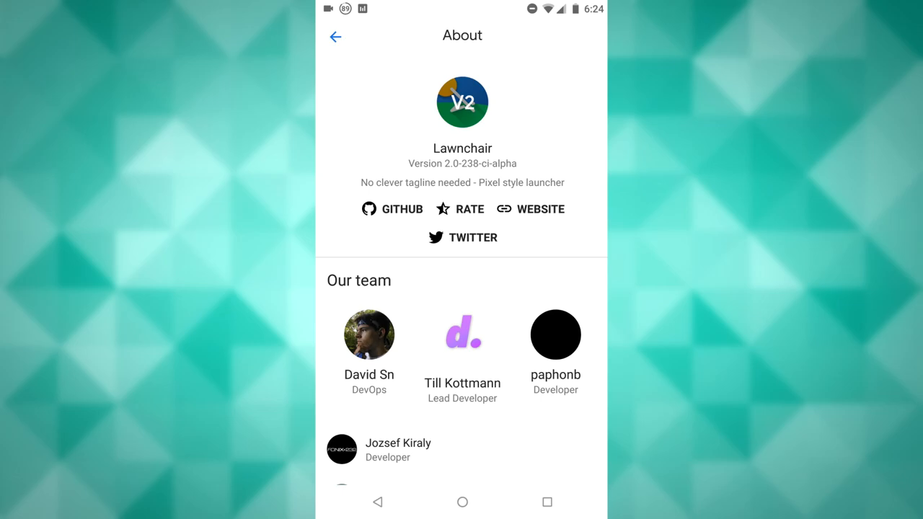
pyautogui.click(461, 502)
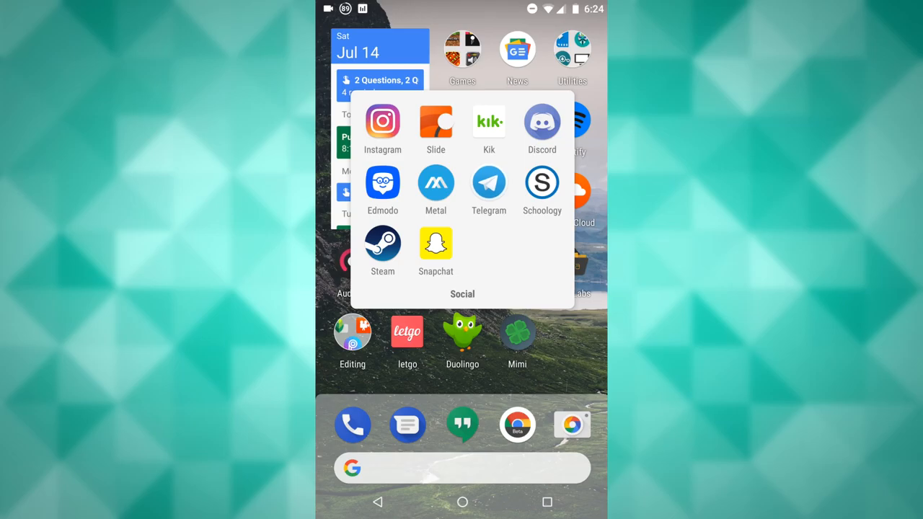
# - Launch Telegram and scroll through the Lawnchair Community chat's messages about icon shapes and compatibility
pyautogui.click(488, 181)
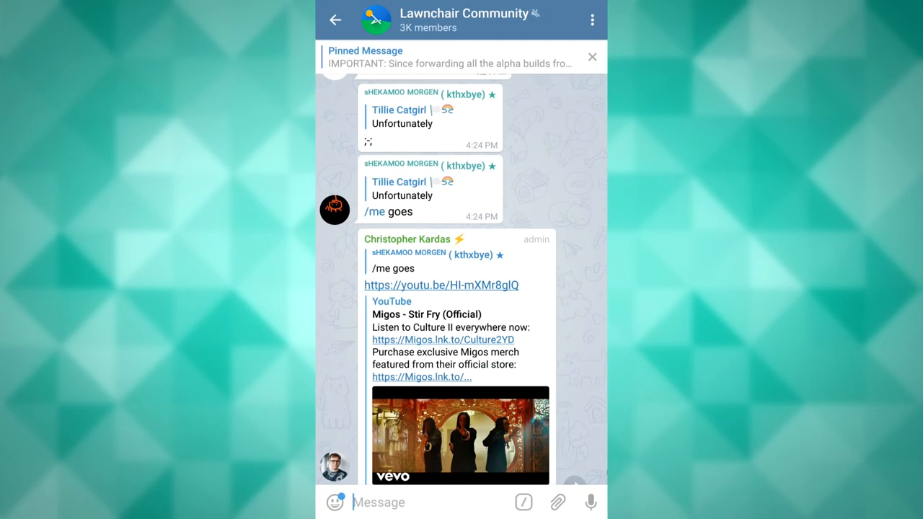
pyautogui.scroll(-3)
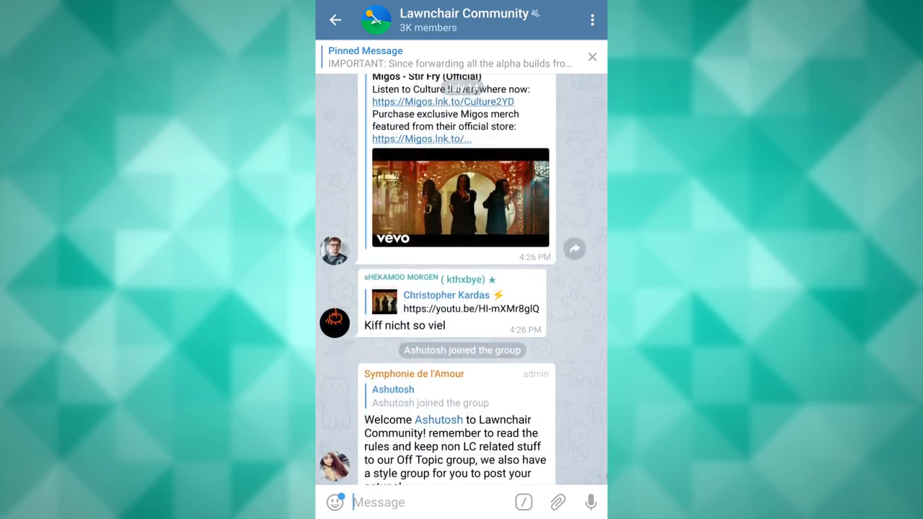
pyautogui.scroll(-3)
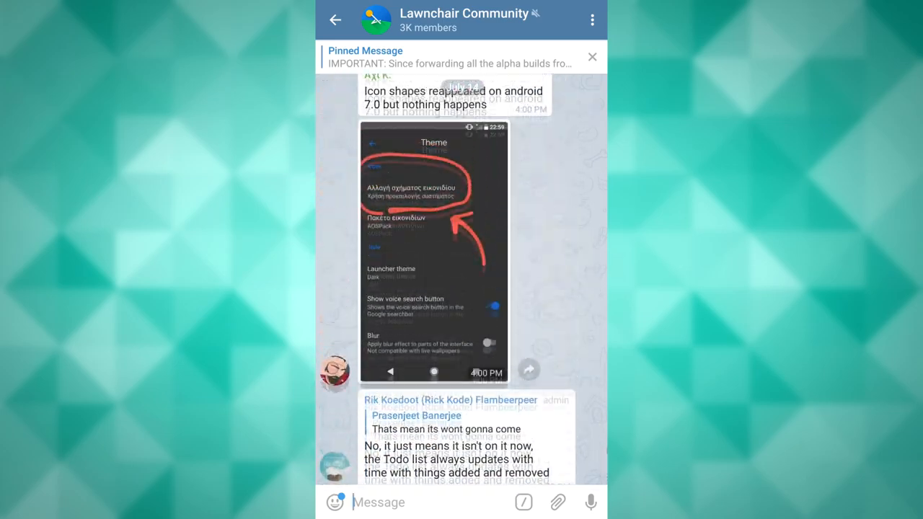
pyautogui.scroll(3)
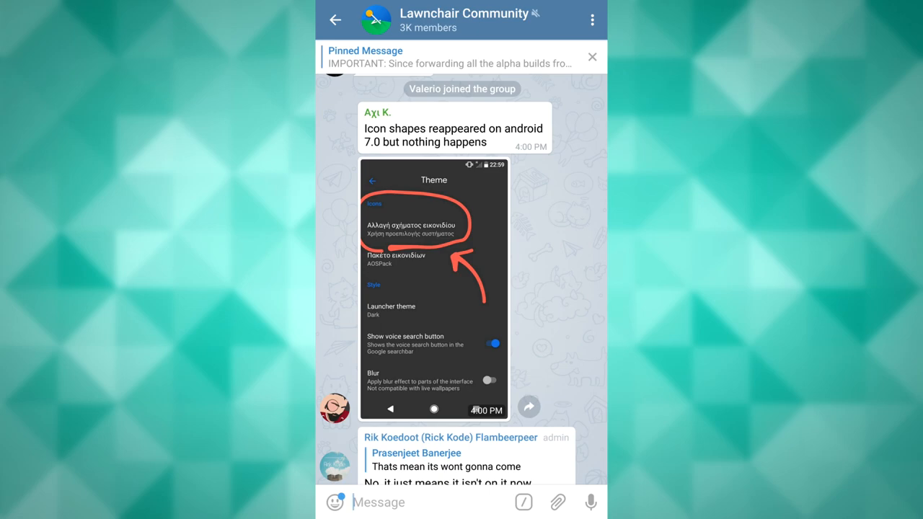
pyautogui.scroll(-3)
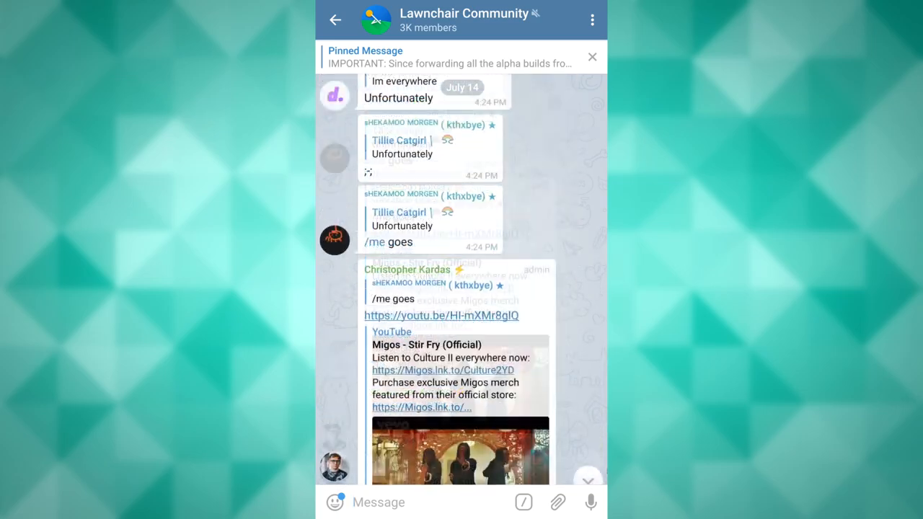
pyautogui.scroll(-3)
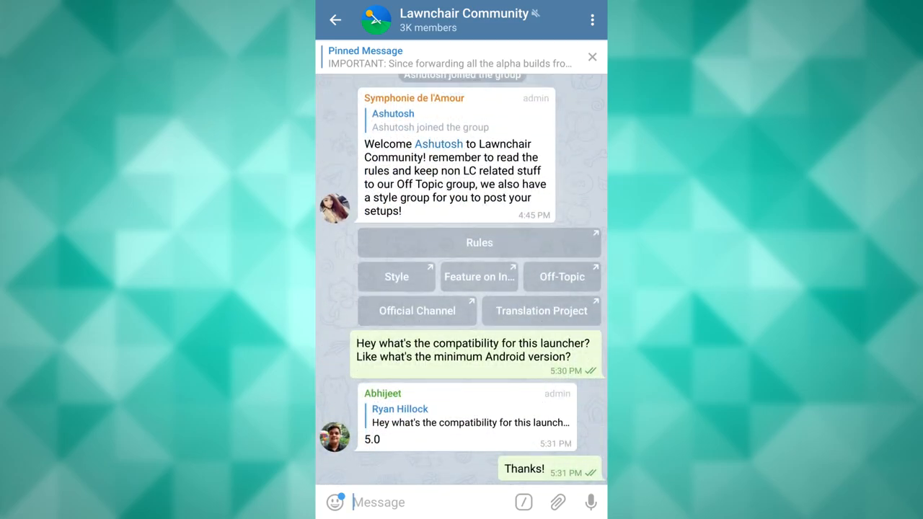
pyautogui.scroll(3)
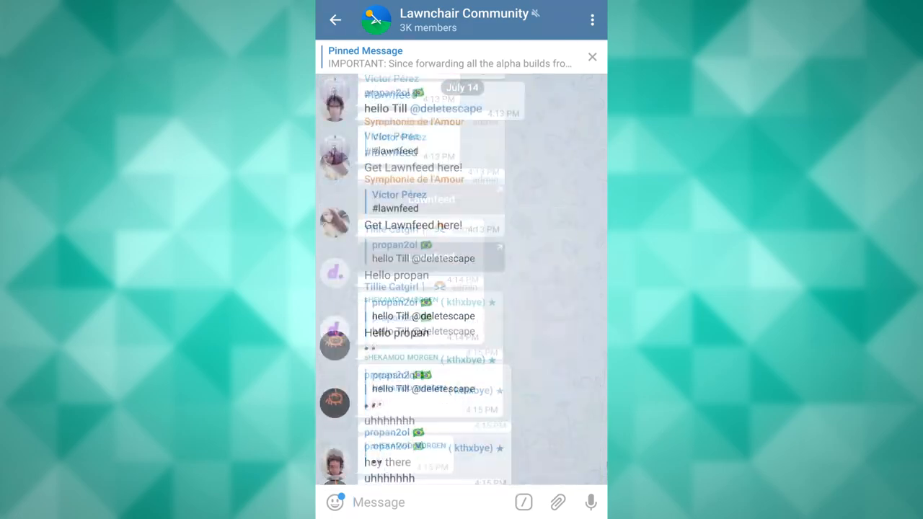
pyautogui.scroll(3)
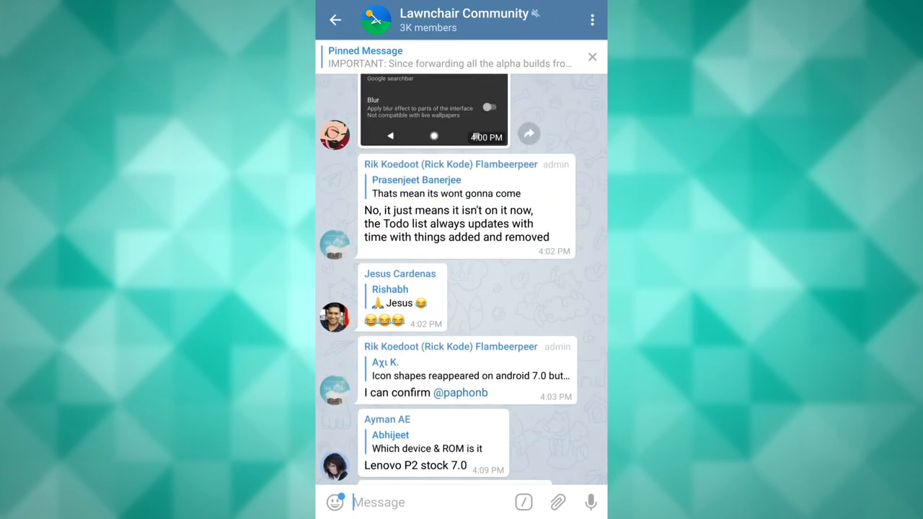